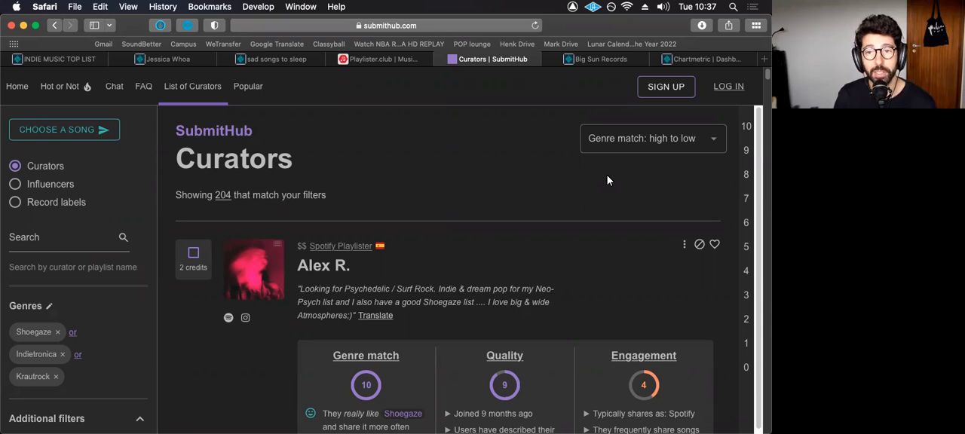
mouse_move(190, 127)
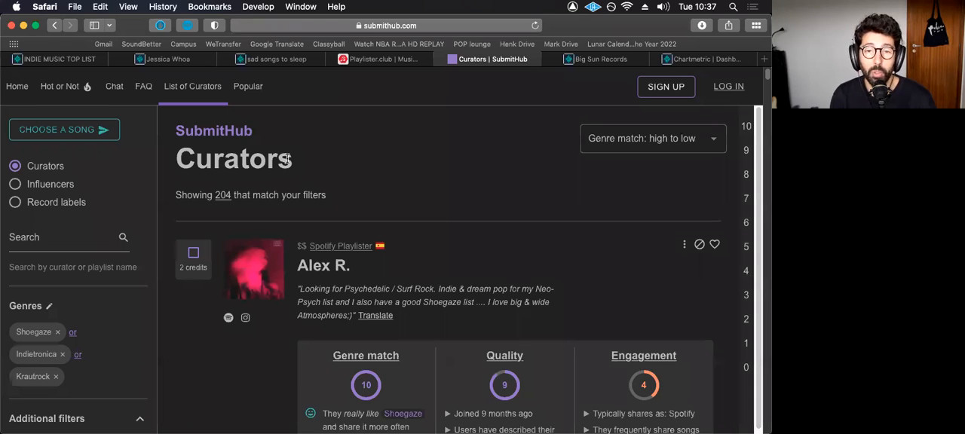
mouse_move(370, 59)
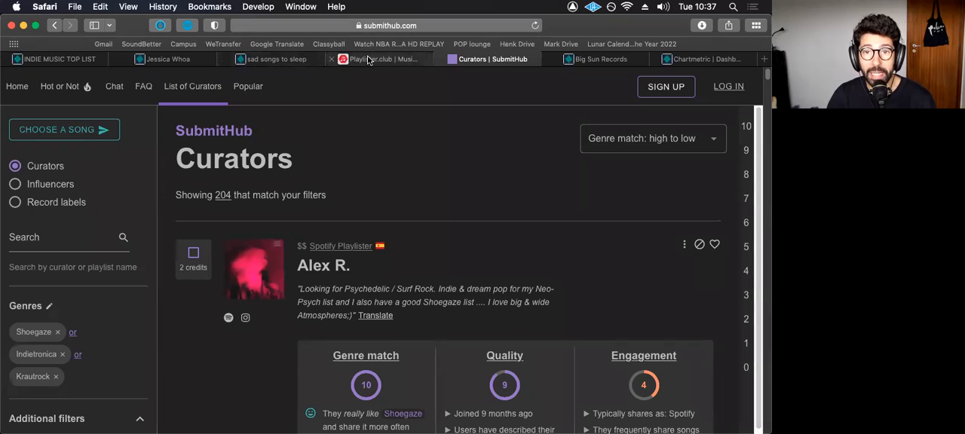
After a Playlister.club and SubmitHub detour, reach the Chartmetric dashboard and show its Lists menu.
click(380, 58)
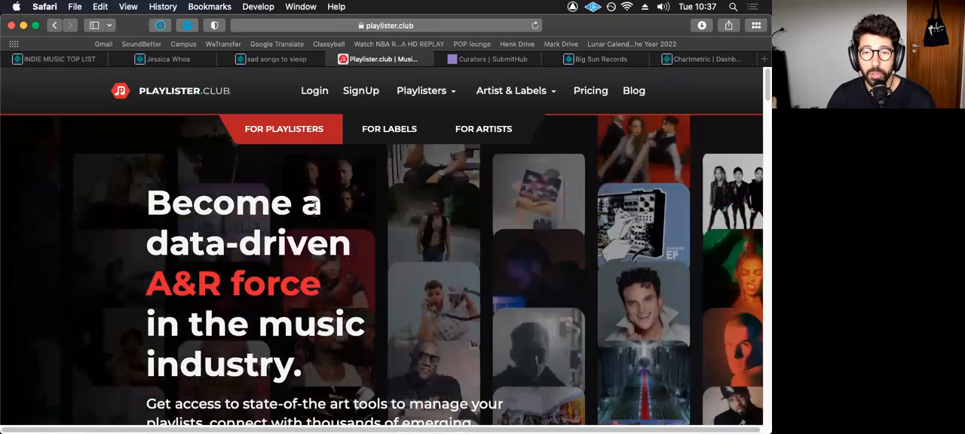
mouse_move(493, 59)
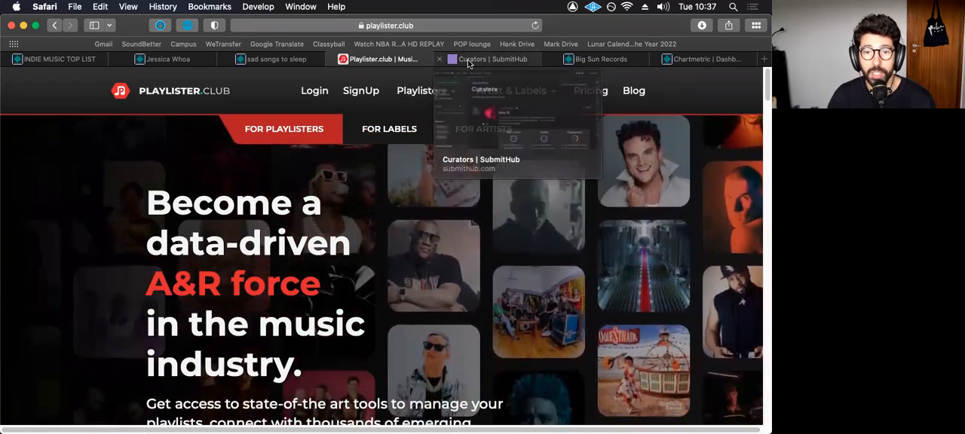
click(493, 59)
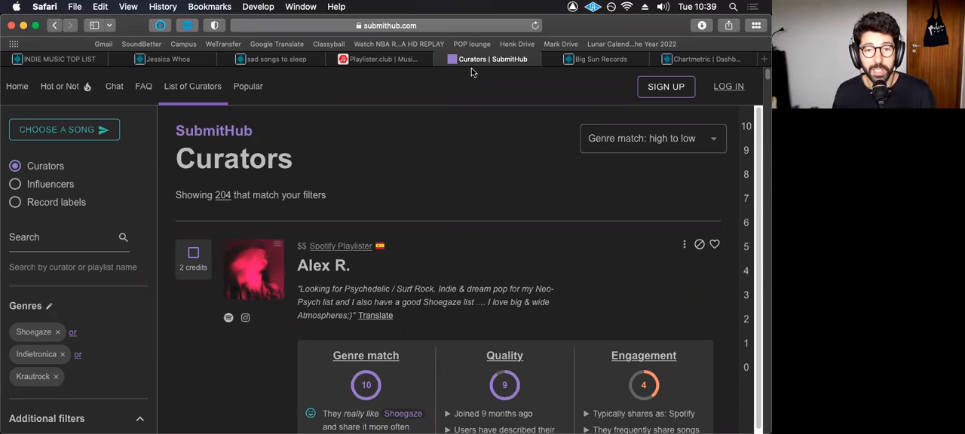
mouse_move(650, 45)
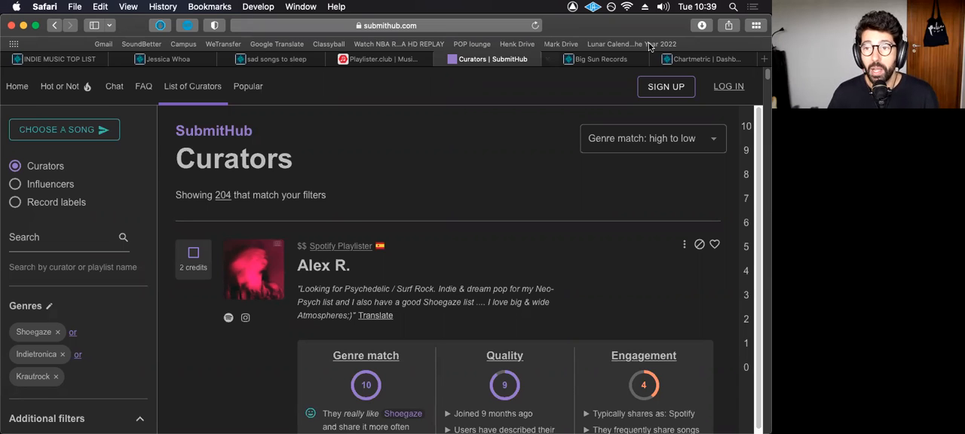
click(701, 59)
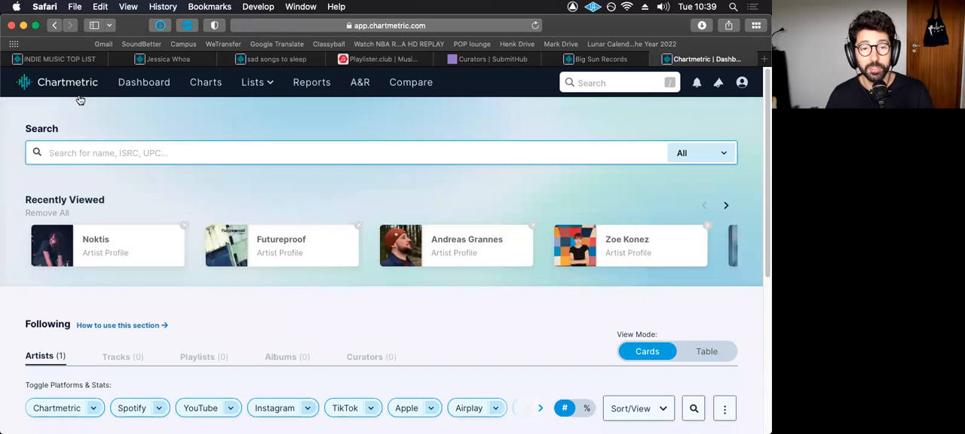
click(254, 82)
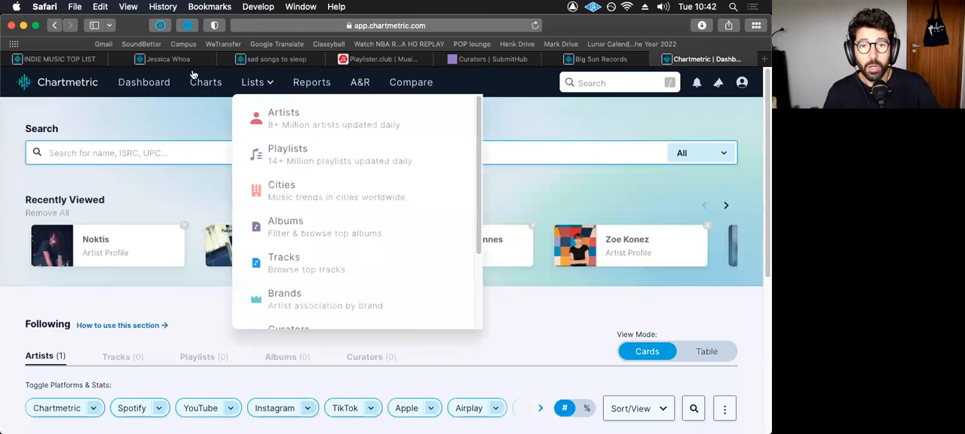
mouse_move(277, 59)
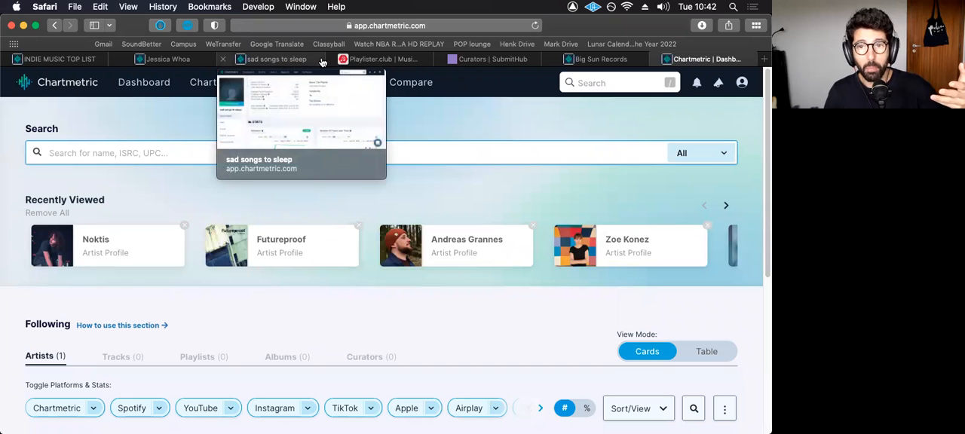
mouse_move(368, 59)
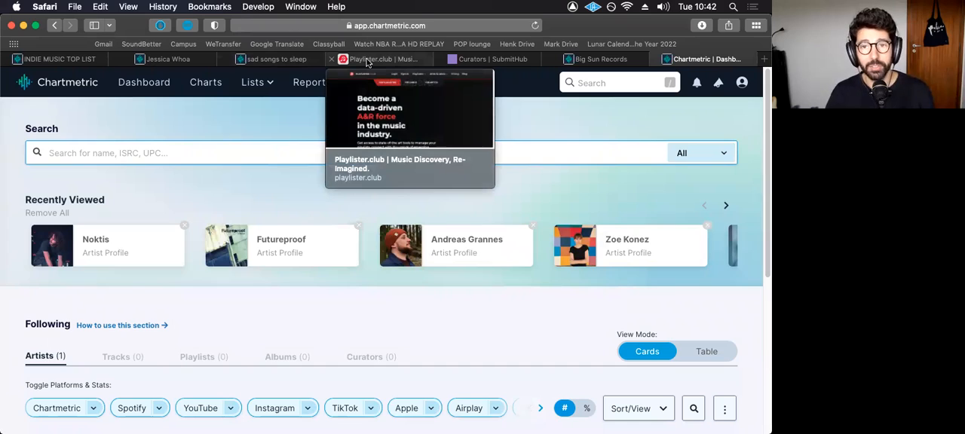
Bring the INDIE MUSIC TOP LIST playlist page forward in Chartmetric.
click(380, 59)
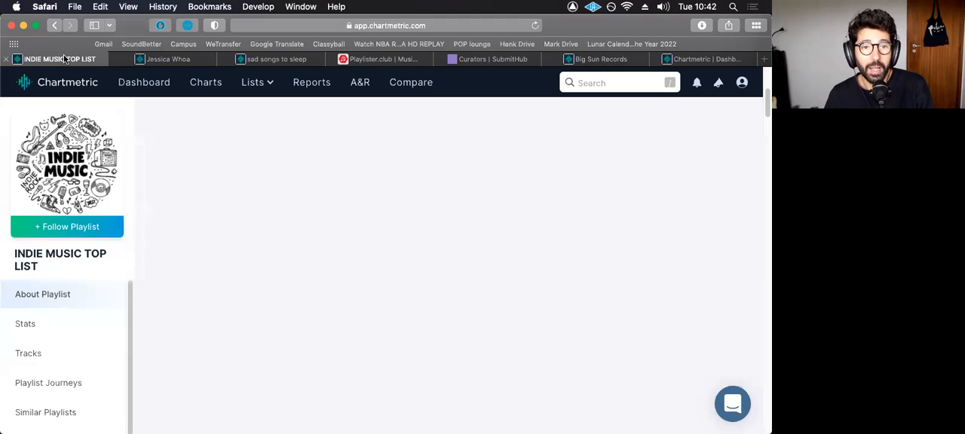
View About Playlist and Stats, checking the Followers chart at 1 month then 3 months.
click(24, 322)
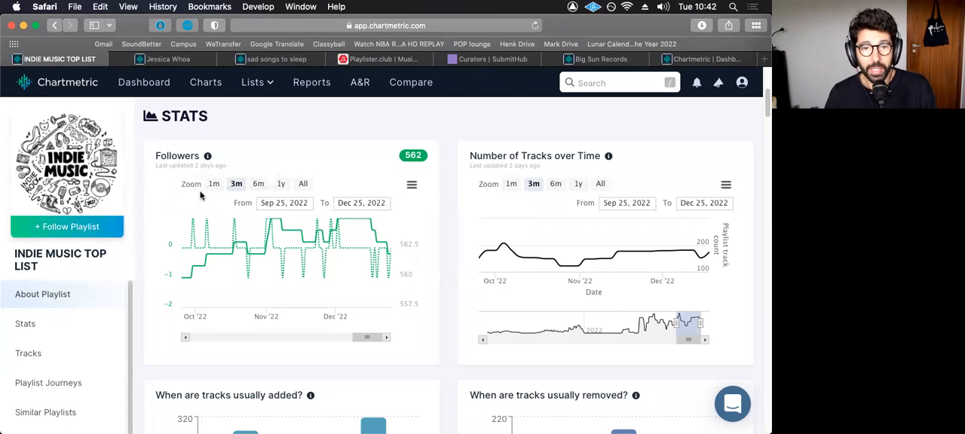
scroll(up, 3)
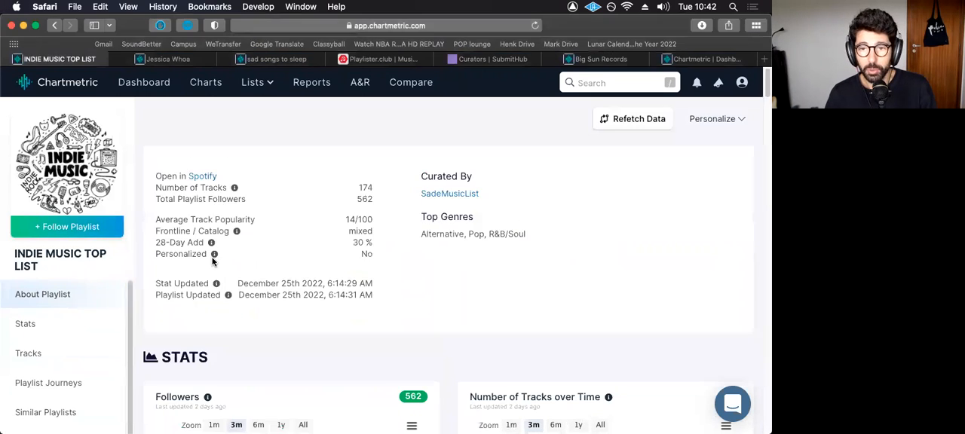
mouse_move(440, 193)
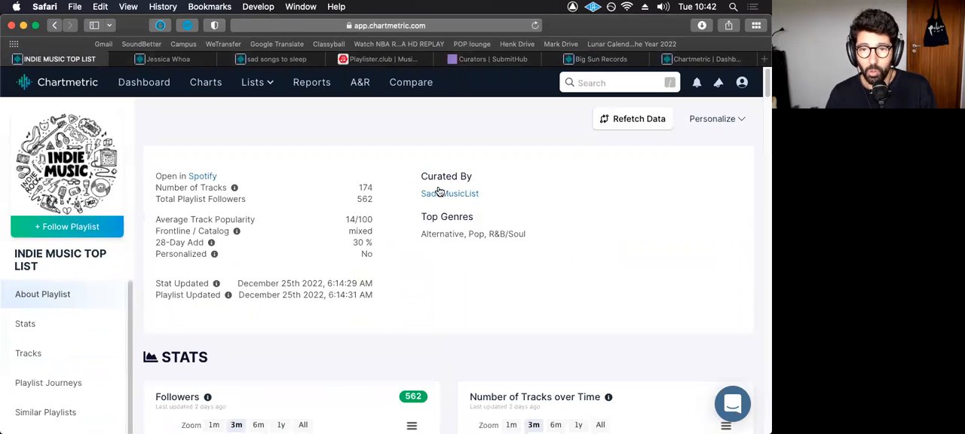
scroll(down, 3)
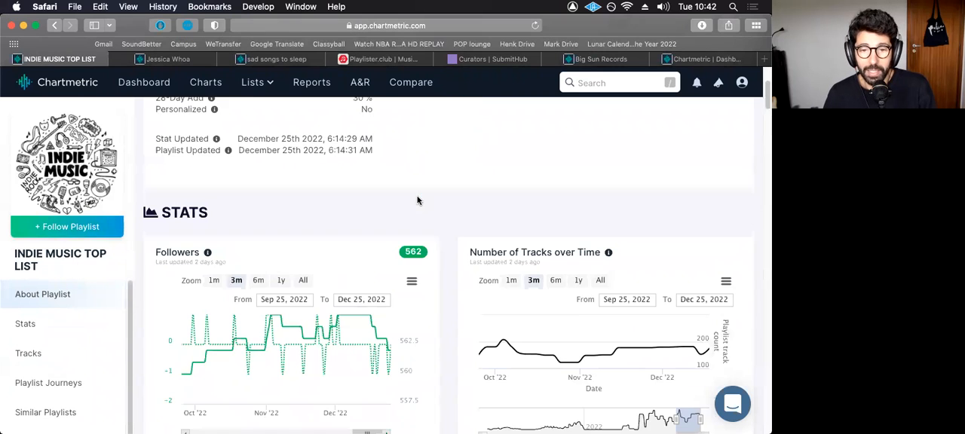
scroll(down, 3)
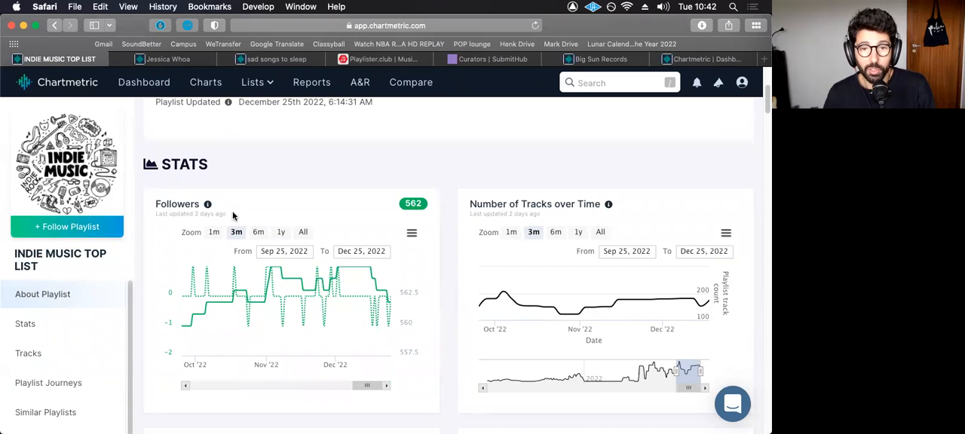
click(214, 232)
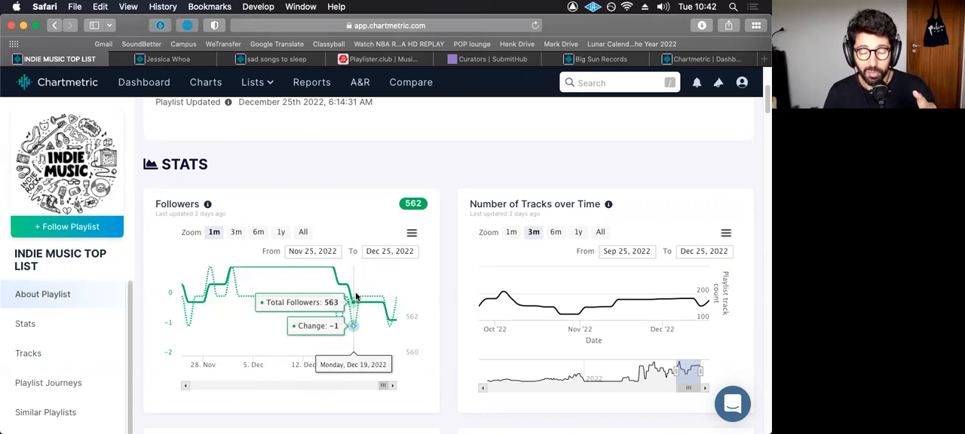
mouse_move(217, 294)
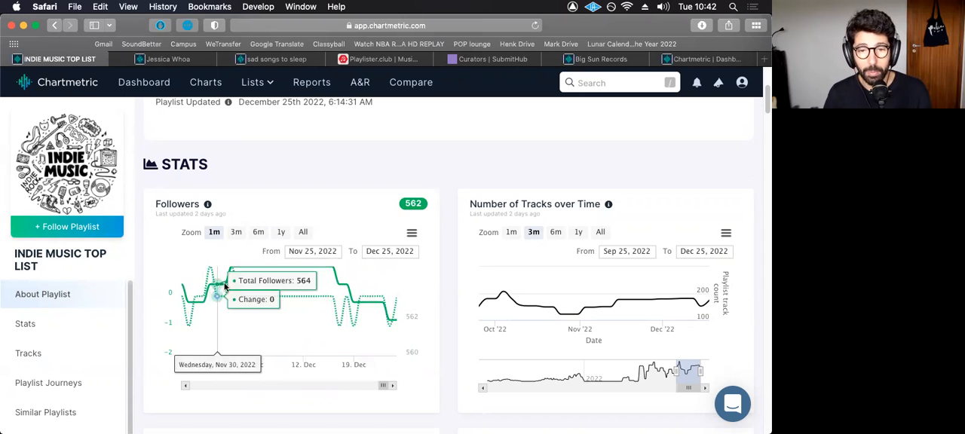
mouse_move(241, 236)
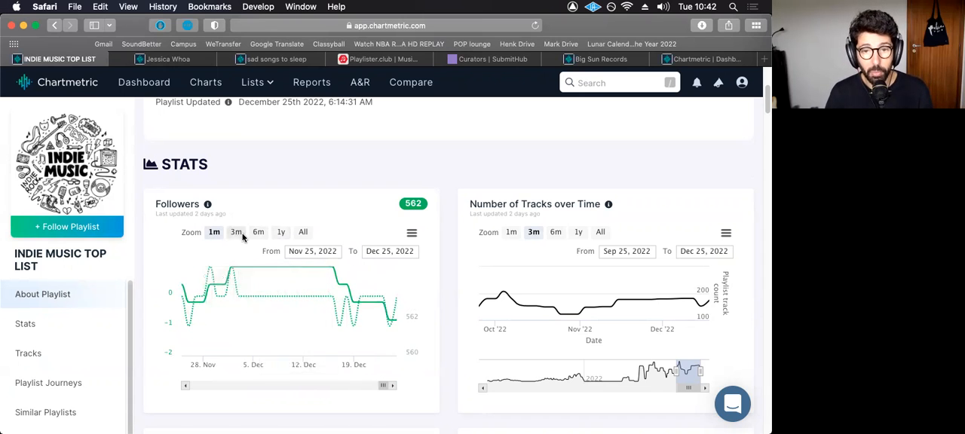
click(235, 232)
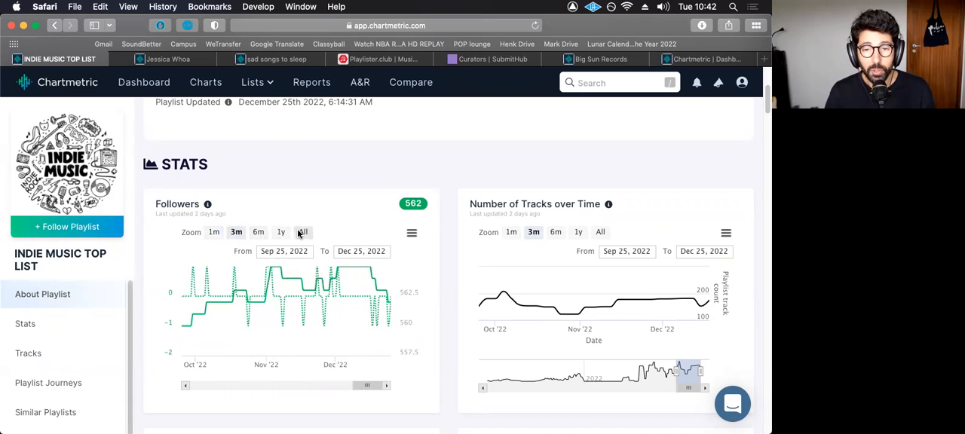
Expand the Followers chart to its entire history, revealing the steep mid-2022 drop.
click(303, 232)
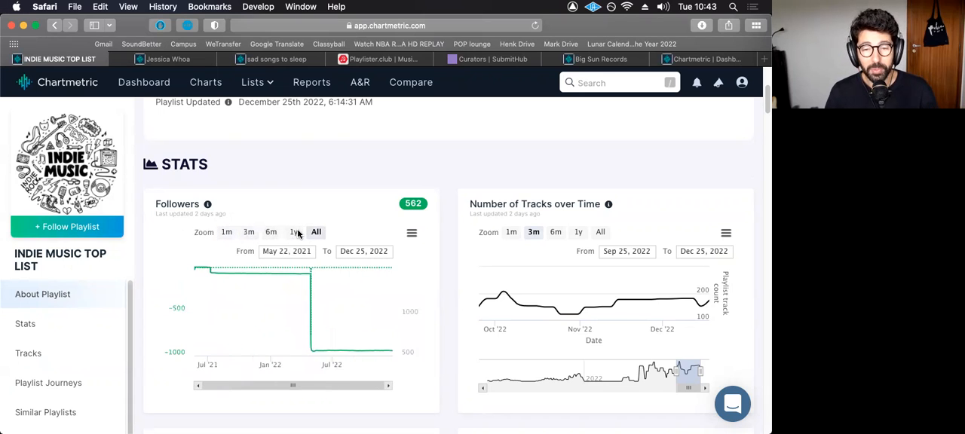
mouse_move(199, 269)
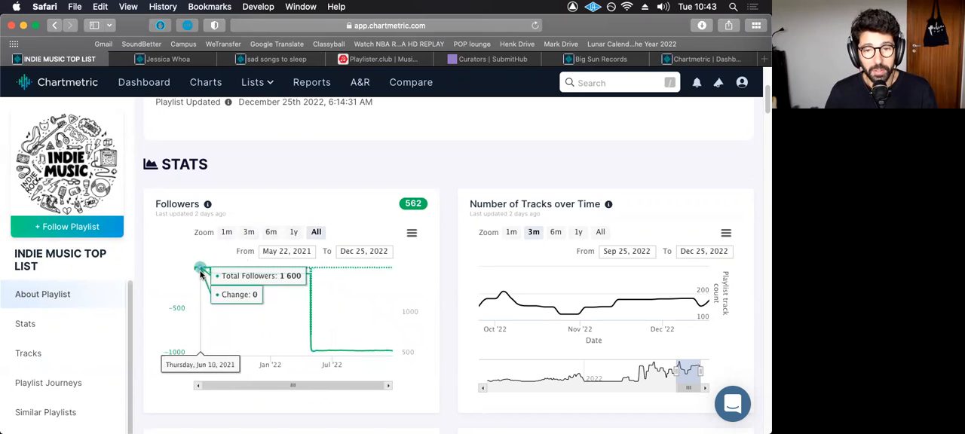
mouse_move(195, 270)
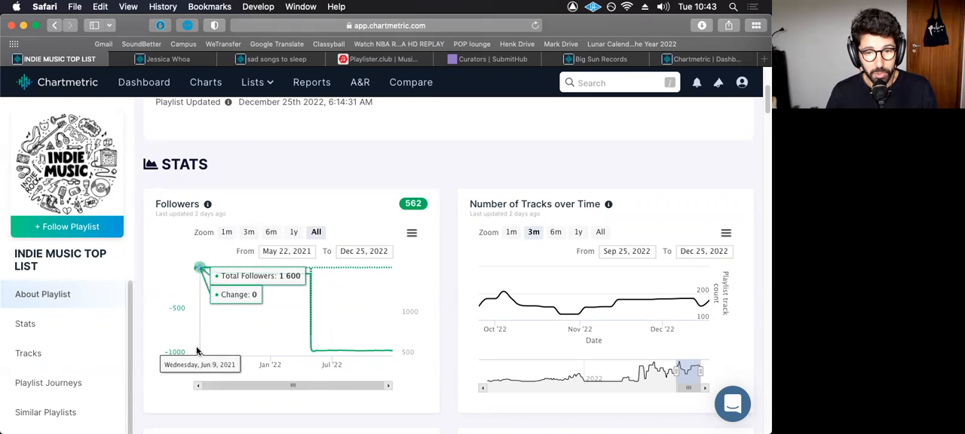
mouse_move(202, 347)
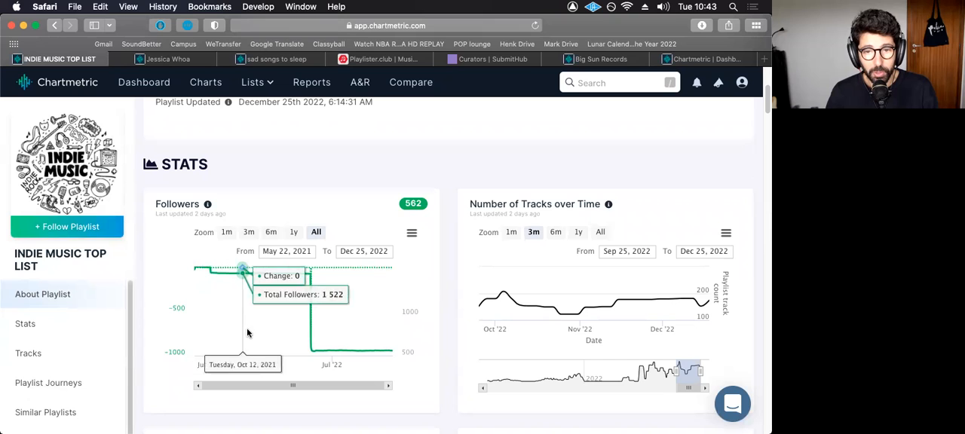
mouse_move(243, 270)
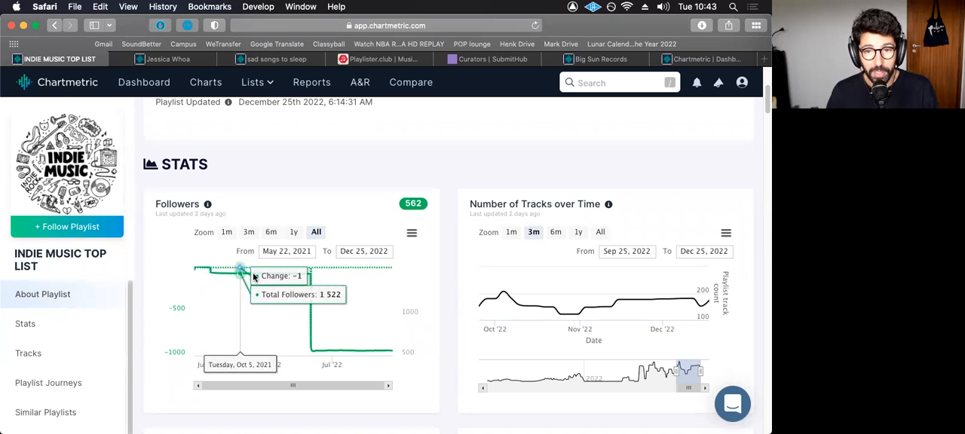
mouse_move(310, 284)
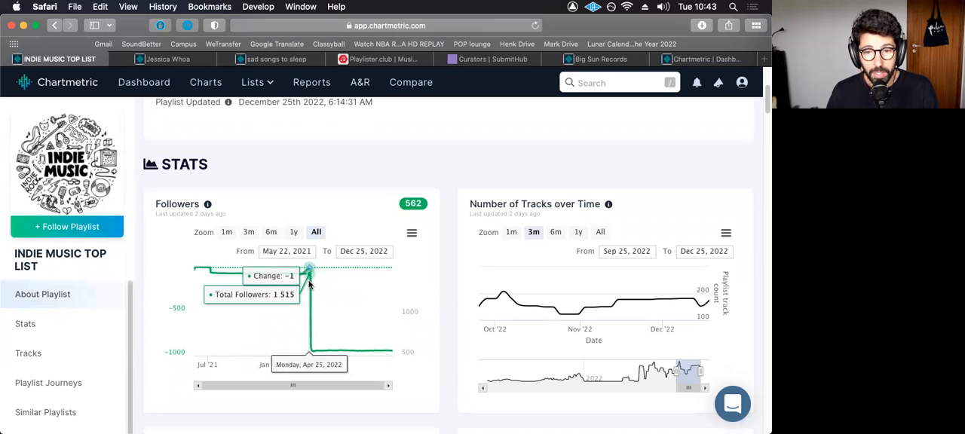
mouse_move(309, 287)
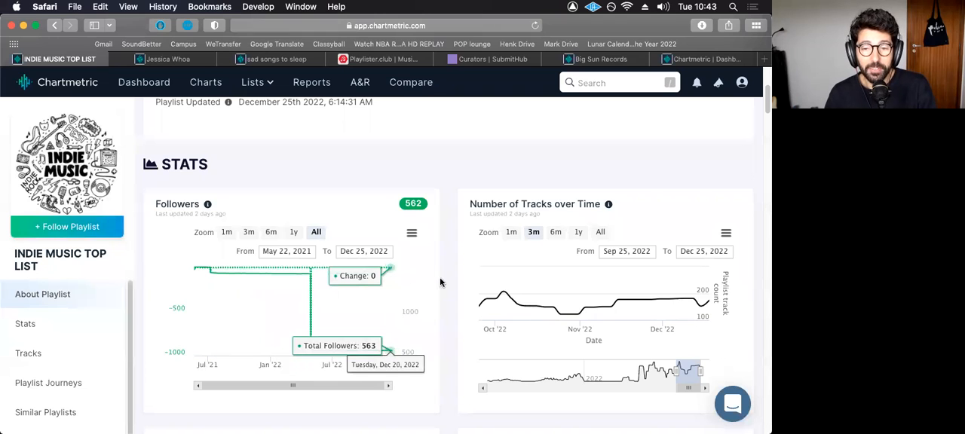
mouse_move(414, 326)
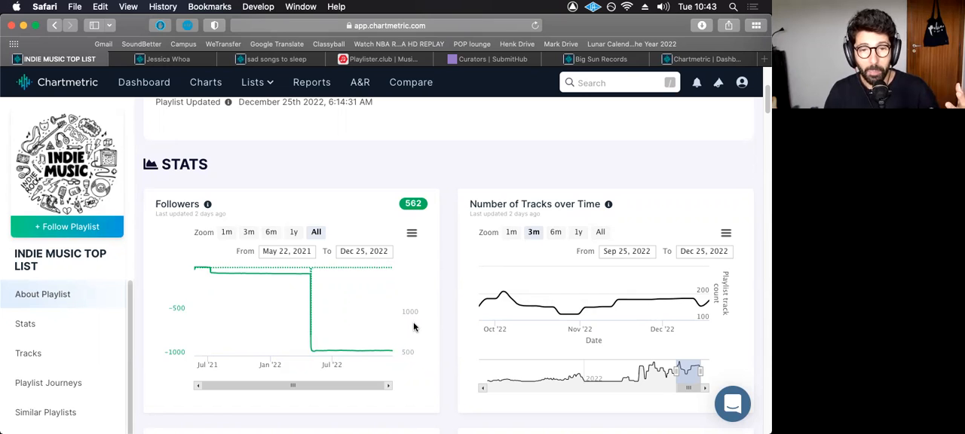
mouse_move(280, 271)
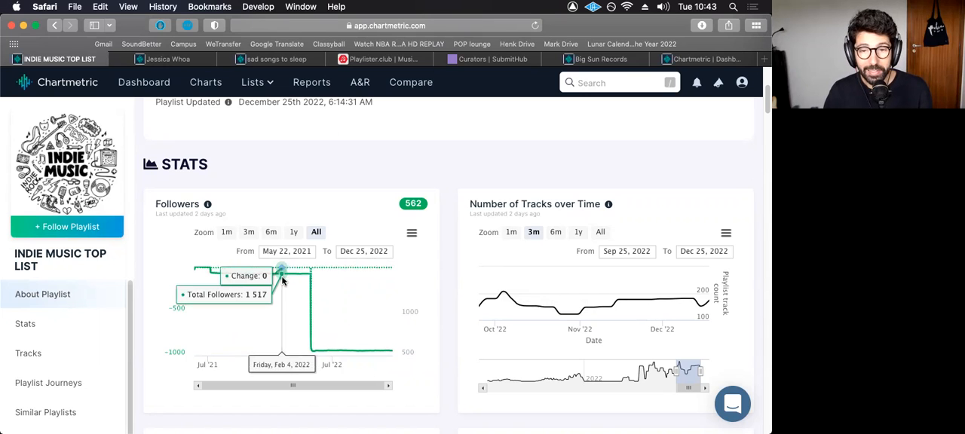
mouse_move(309, 279)
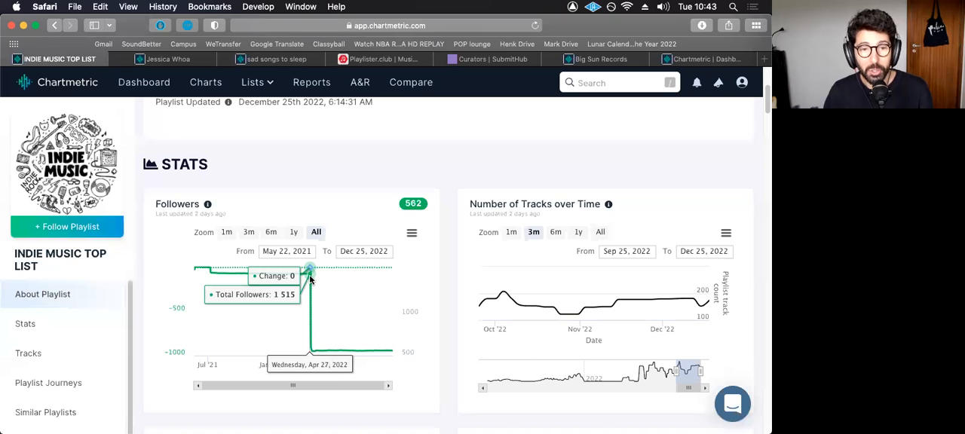
mouse_move(66, 269)
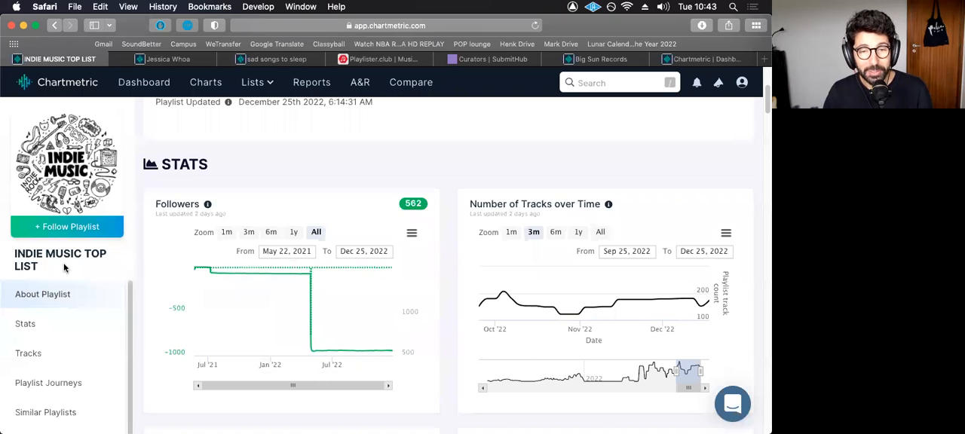
mouse_move(60, 259)
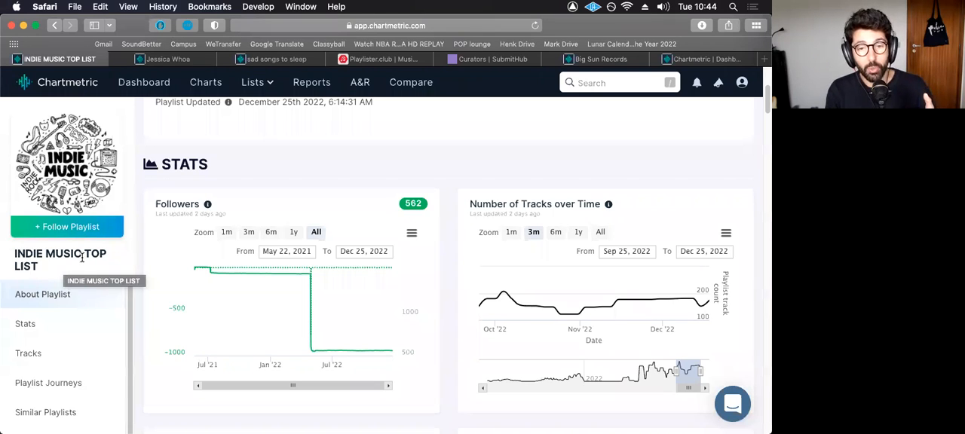
click(205, 82)
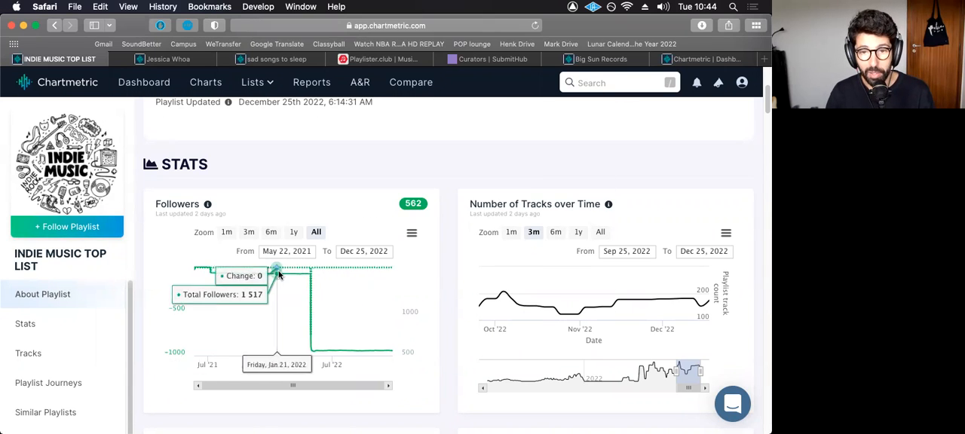
mouse_move(313, 349)
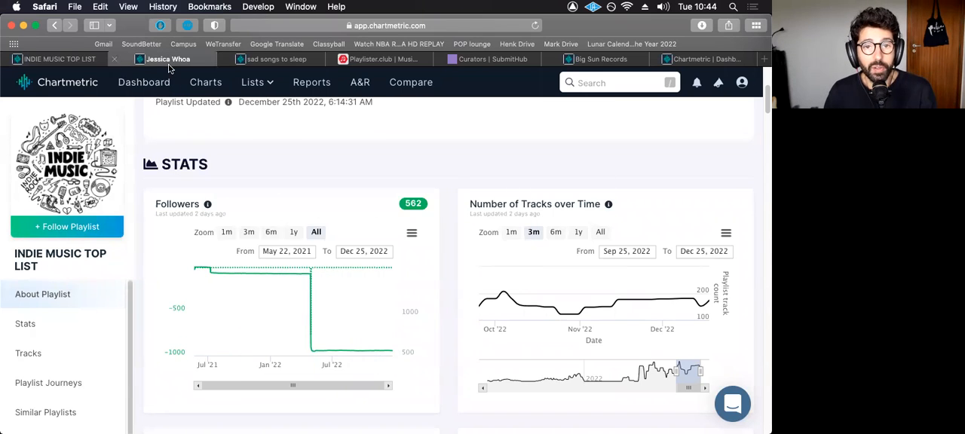
Show curator Jessica Whoa's page and her playlists table, led by Into the Wild with 23,564 followers.
click(169, 58)
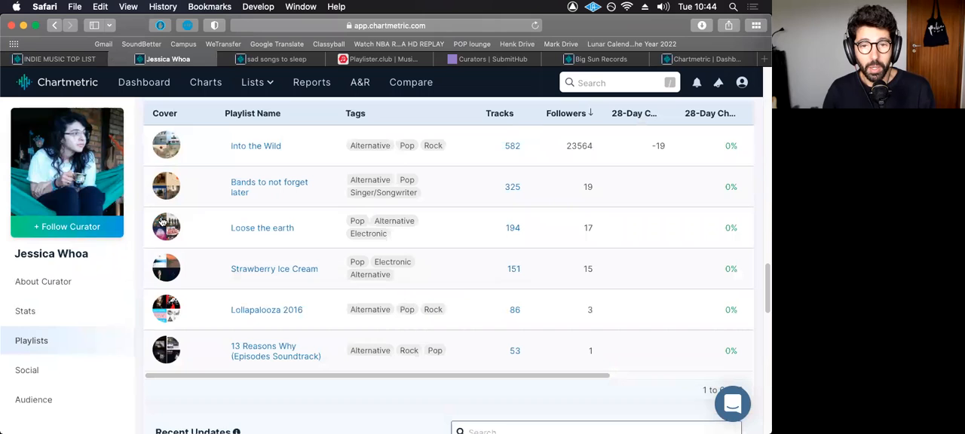
mouse_move(260, 148)
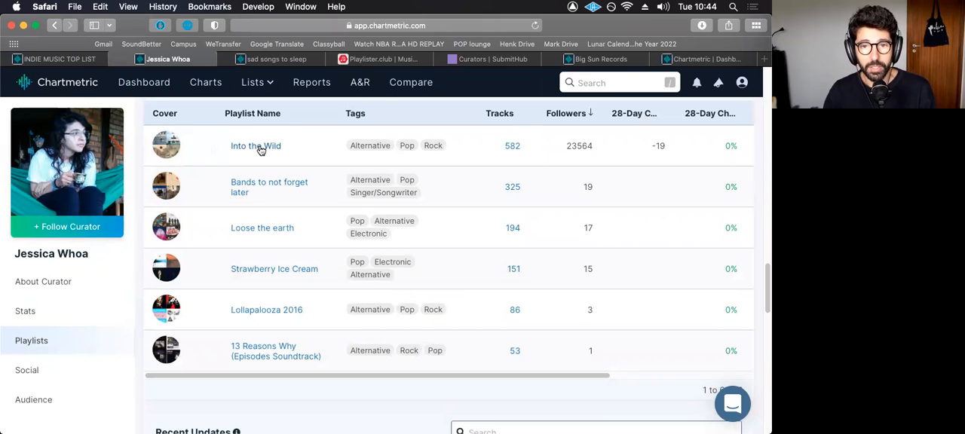
mouse_move(256, 145)
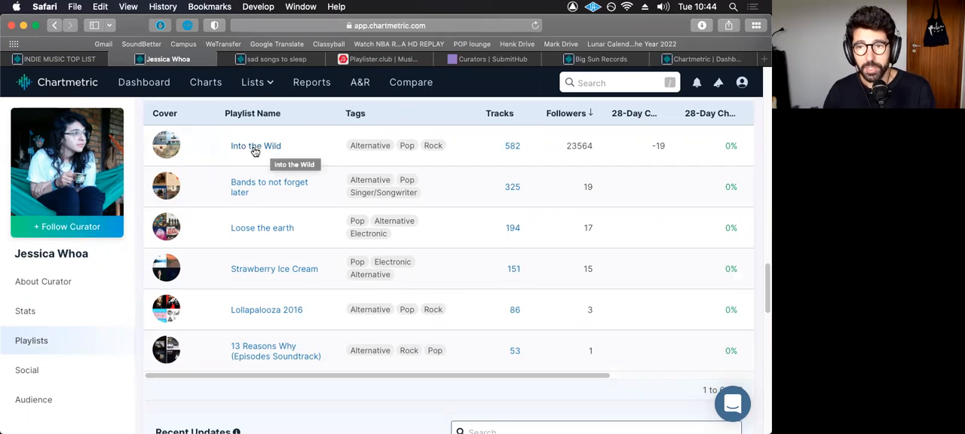
scroll(down, 3)
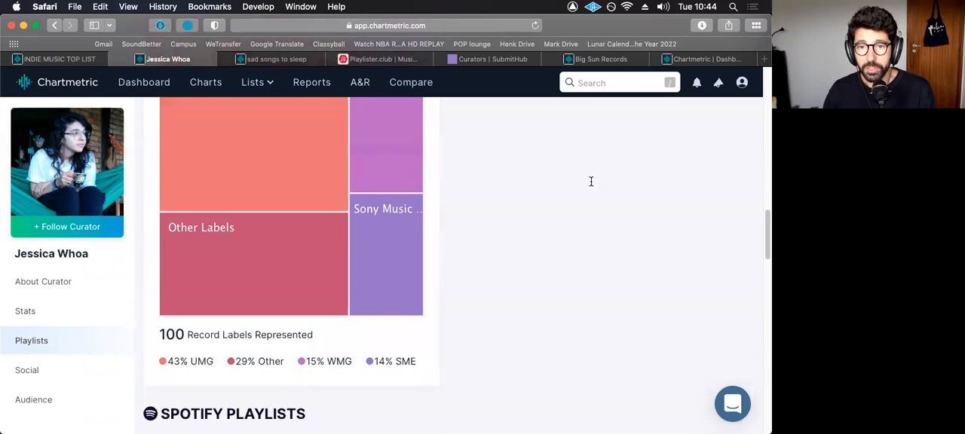
scroll(up, 3)
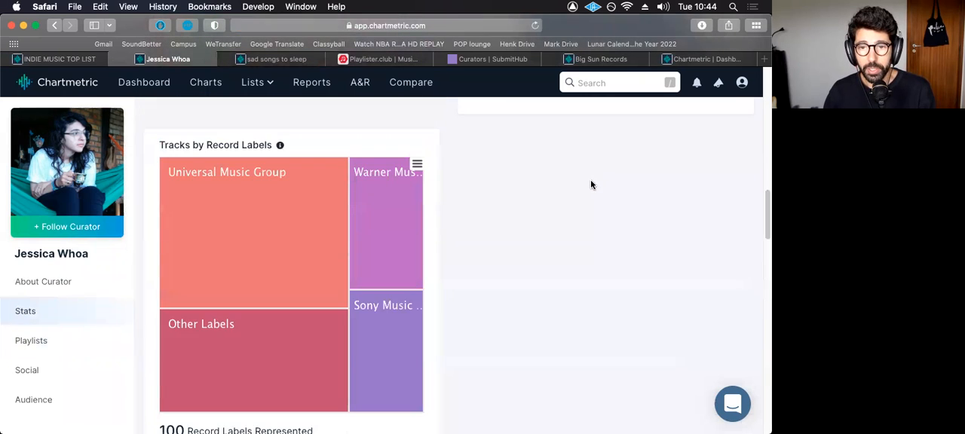
click(30, 341)
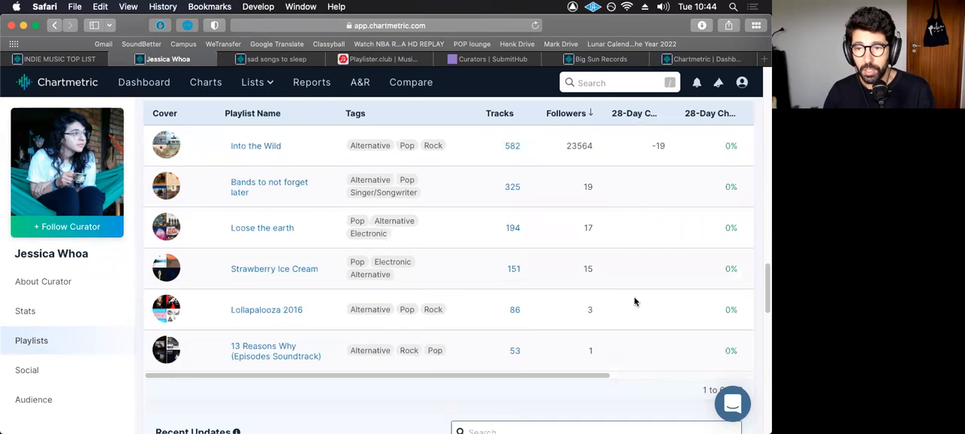
mouse_move(243, 254)
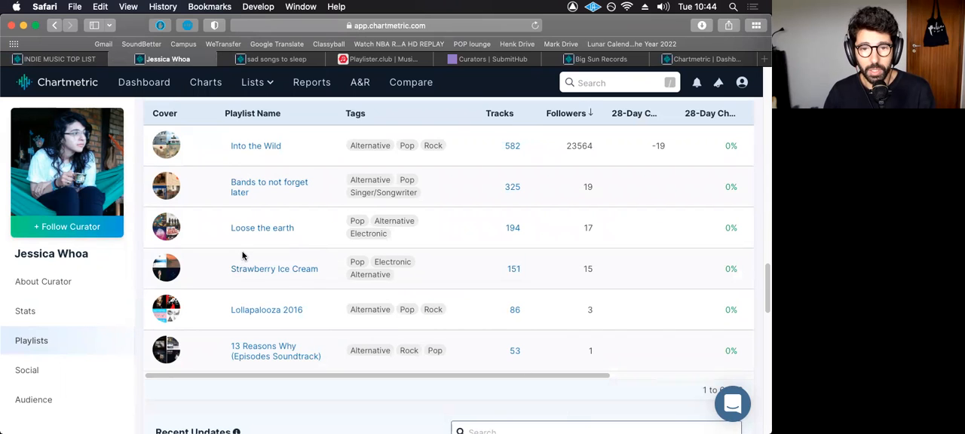
mouse_move(235, 266)
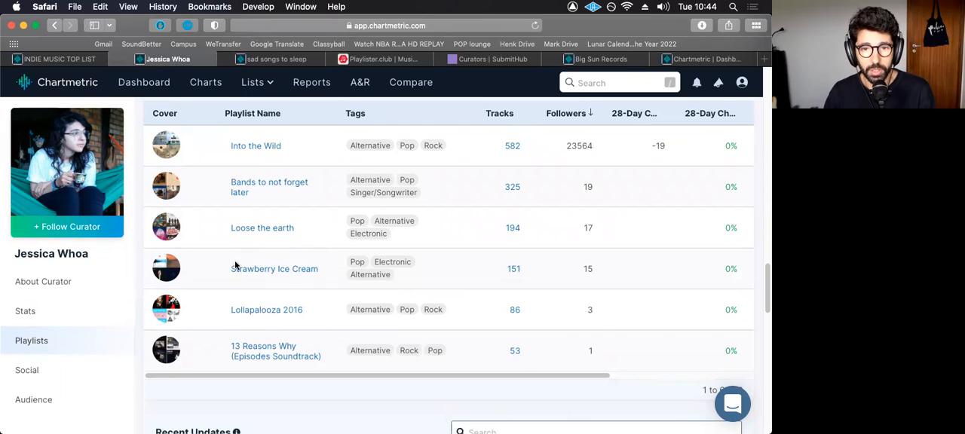
mouse_move(624, 227)
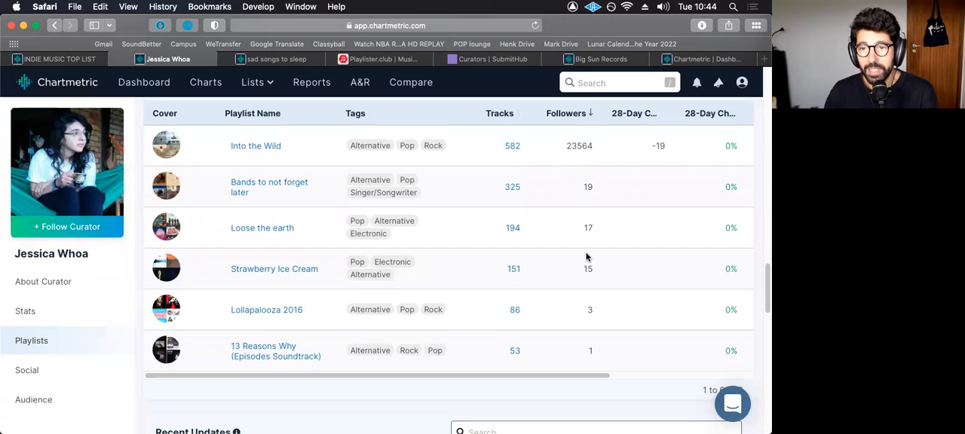
mouse_move(694, 293)
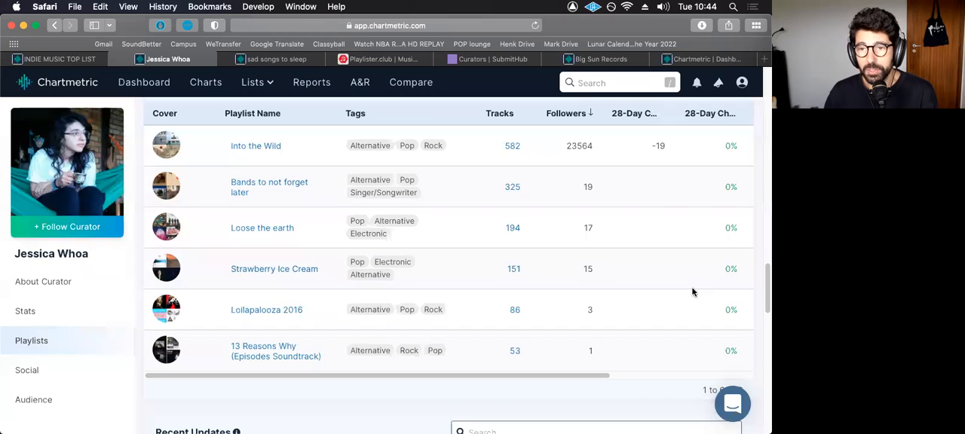
mouse_move(312, 263)
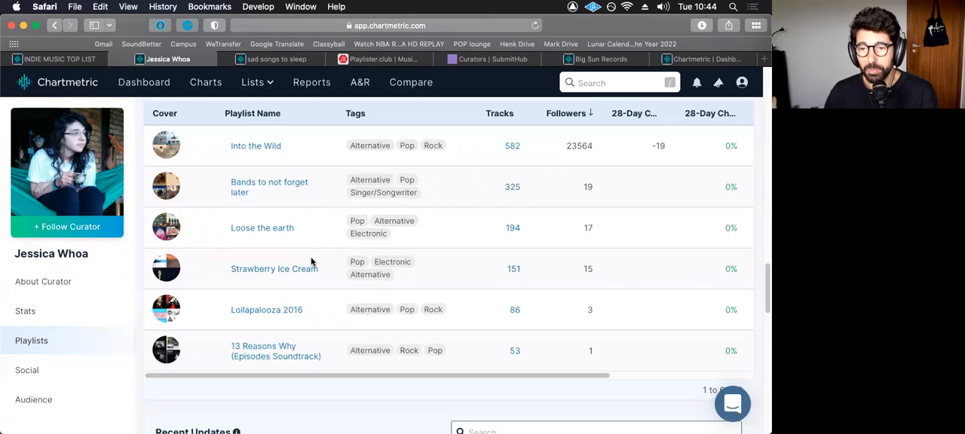
mouse_move(593, 268)
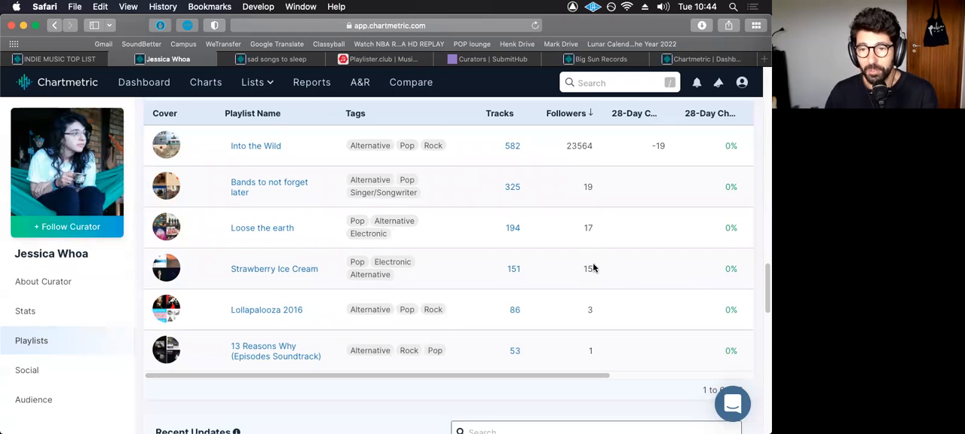
mouse_move(555, 327)
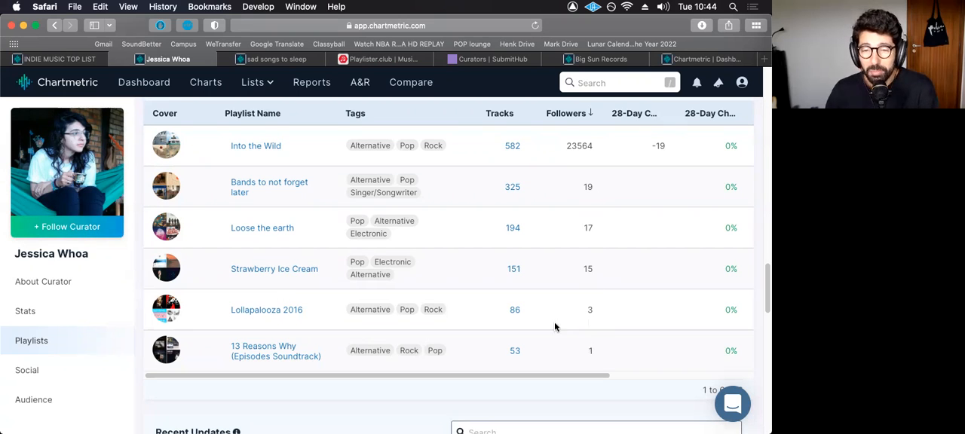
mouse_move(565, 145)
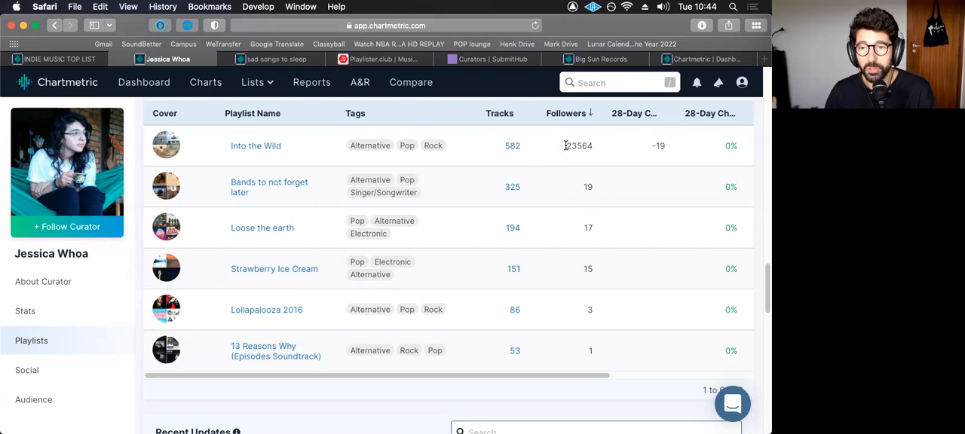
mouse_move(496, 284)
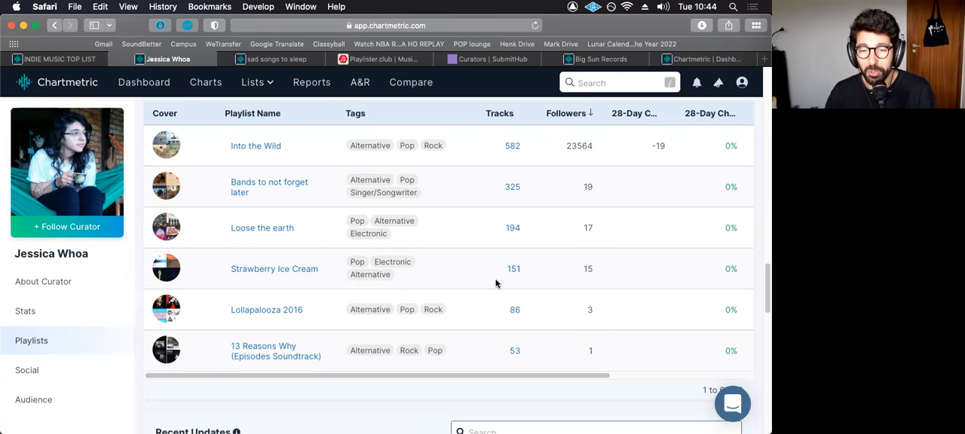
mouse_move(670, 303)
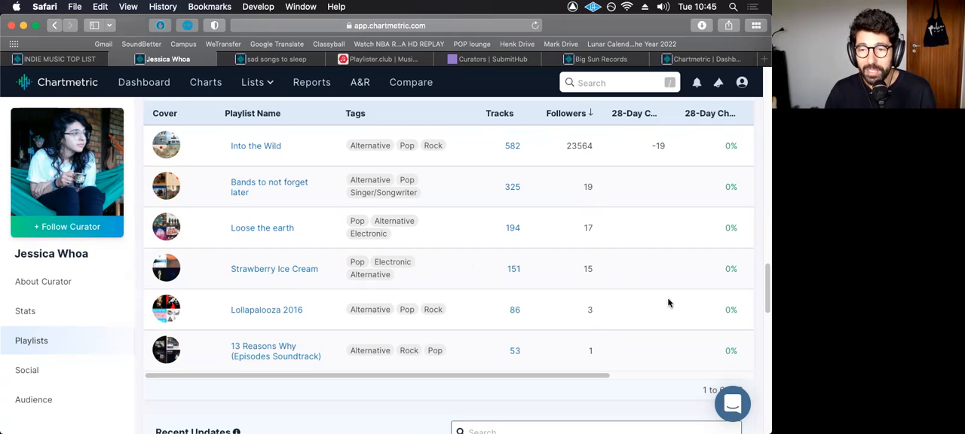
mouse_move(285, 187)
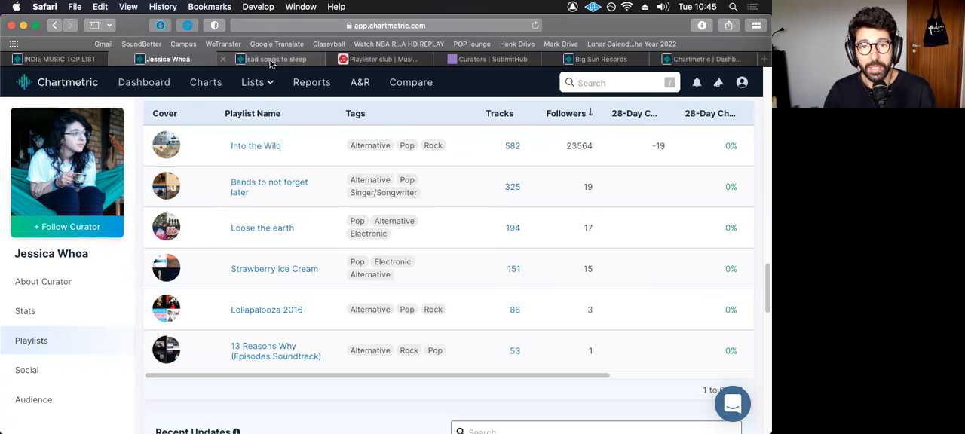
Show the sad songs to sleep playlist overview with 290 tracks, 2.4K followers and its genres.
click(274, 58)
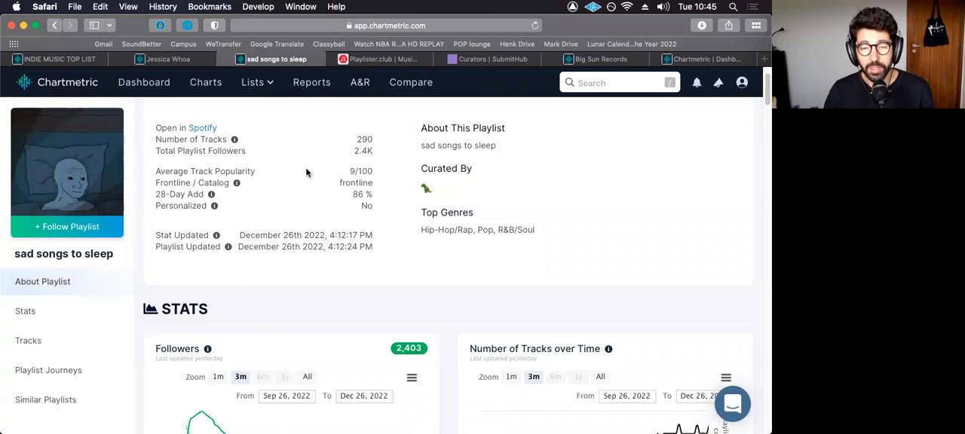
scroll(down, 3)
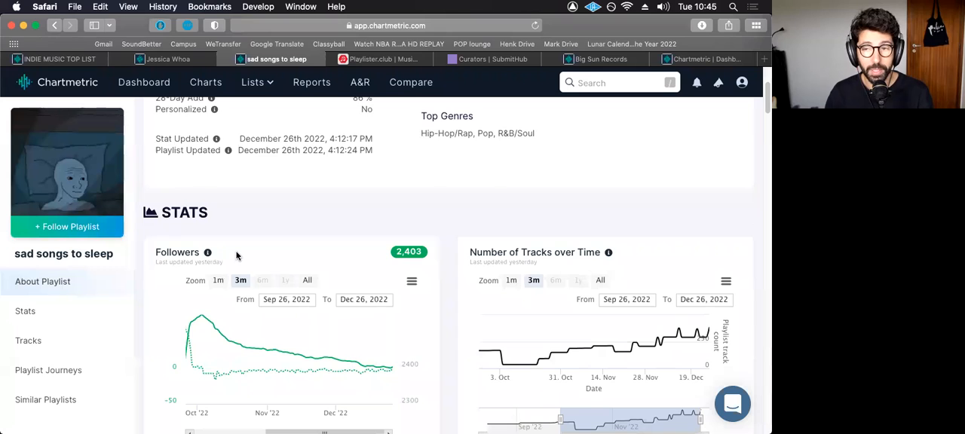
scroll(up, 3)
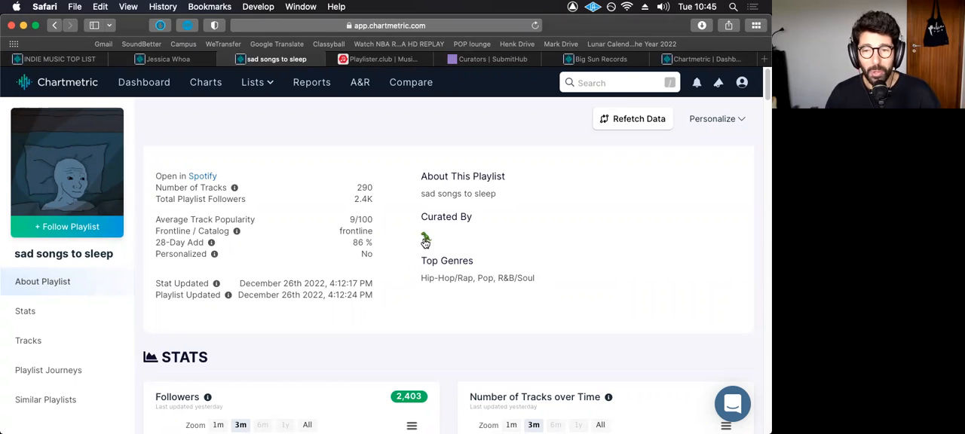
mouse_move(428, 238)
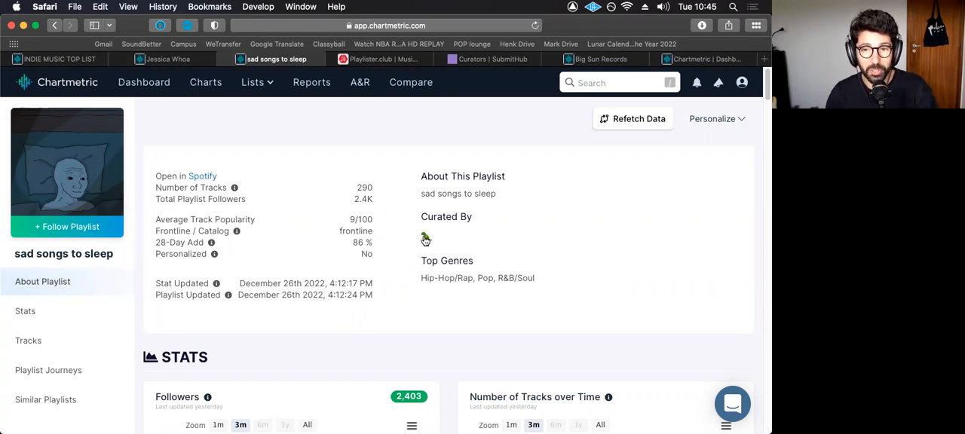
scroll(down, 3)
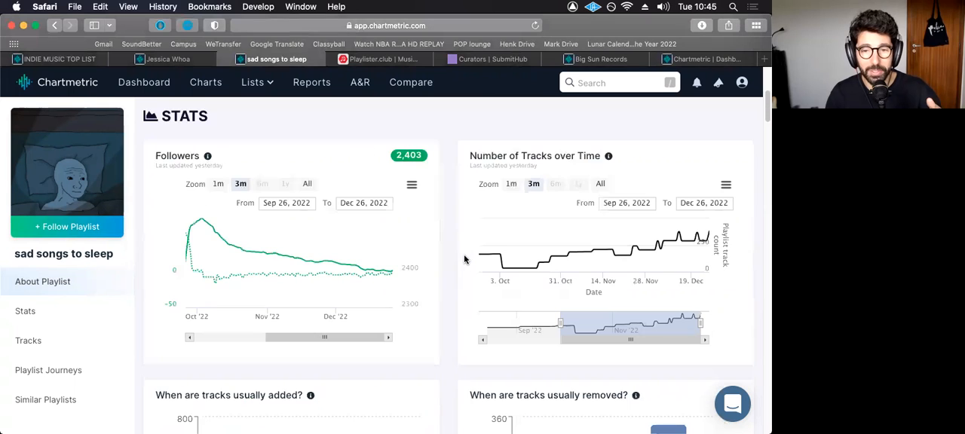
mouse_move(476, 265)
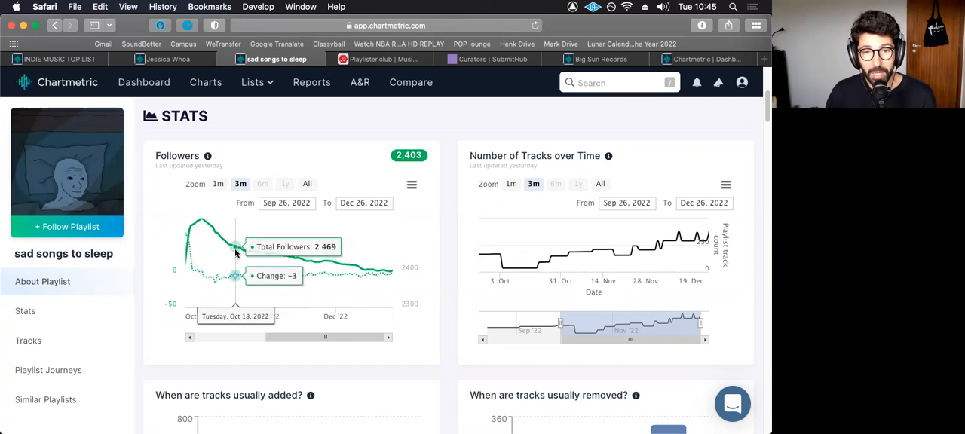
mouse_move(286, 214)
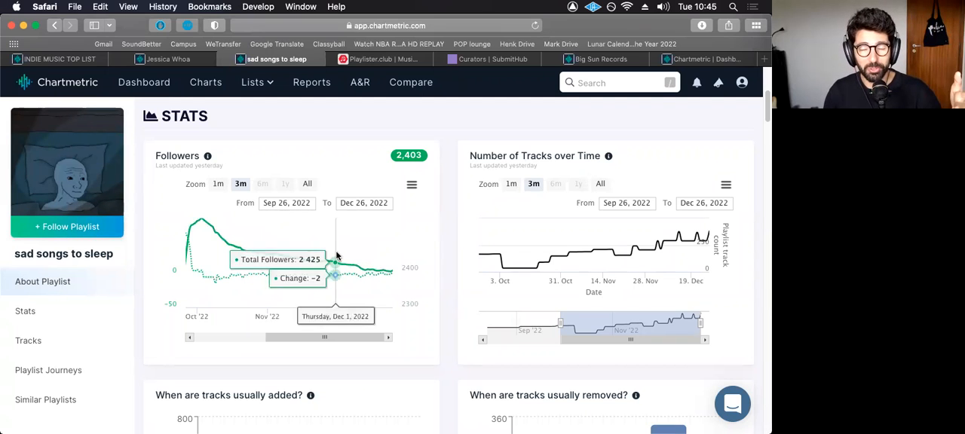
click(219, 184)
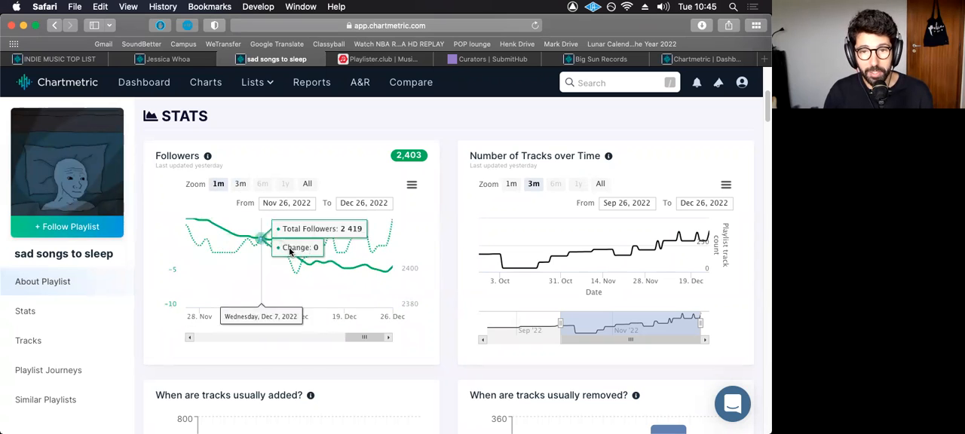
click(240, 184)
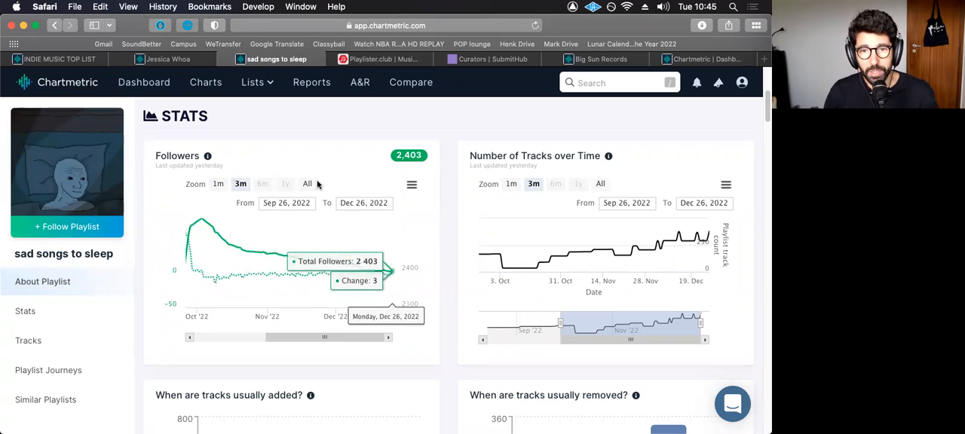
click(307, 184)
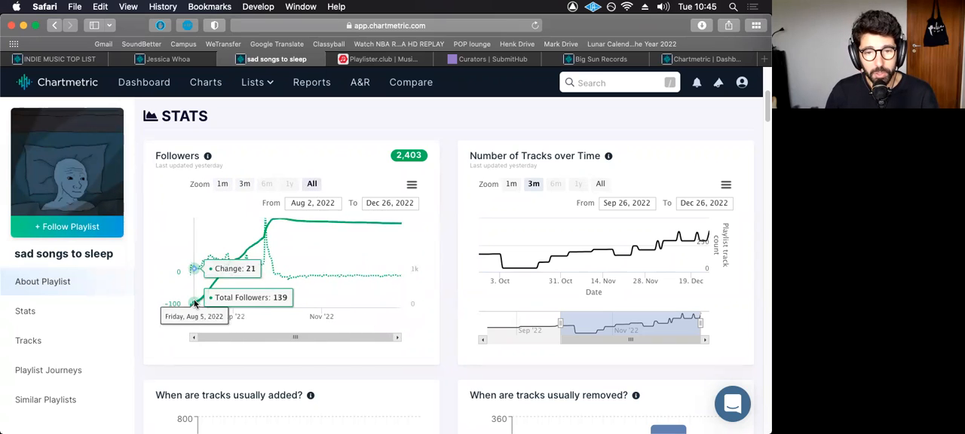
mouse_move(188, 307)
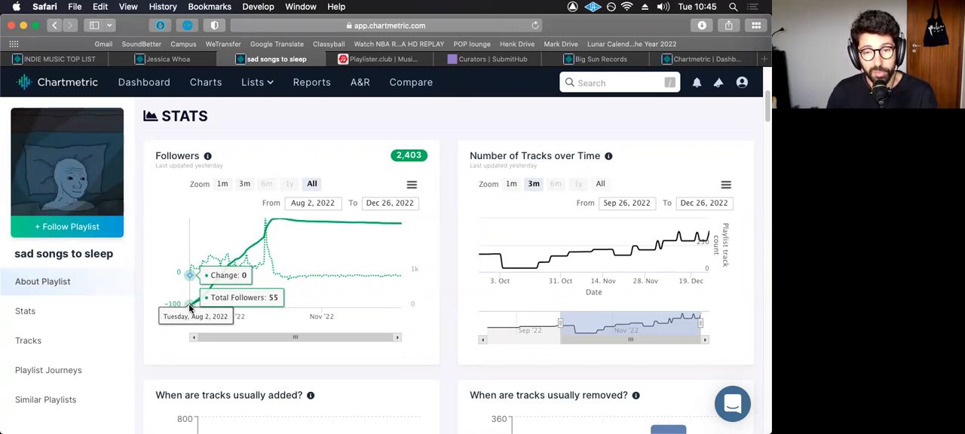
mouse_move(263, 249)
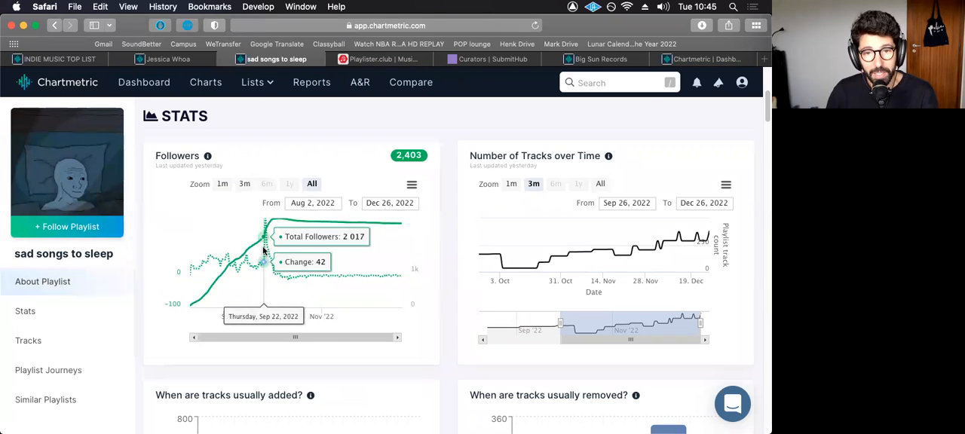
mouse_move(257, 264)
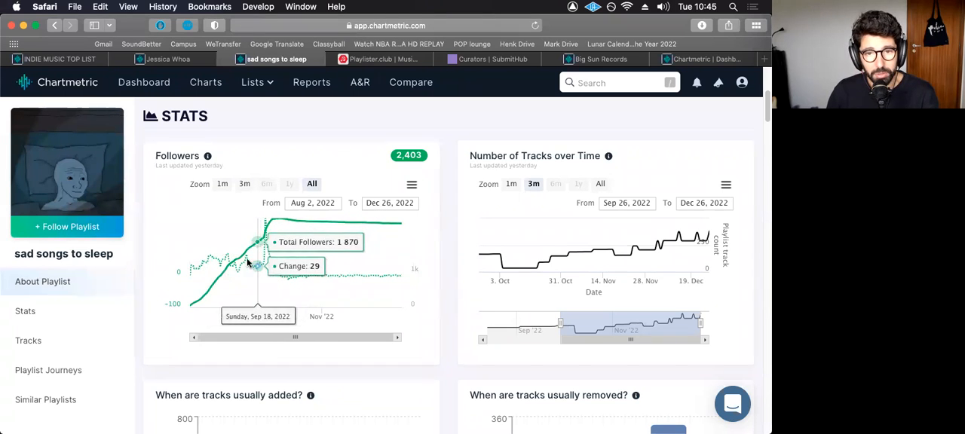
mouse_move(264, 241)
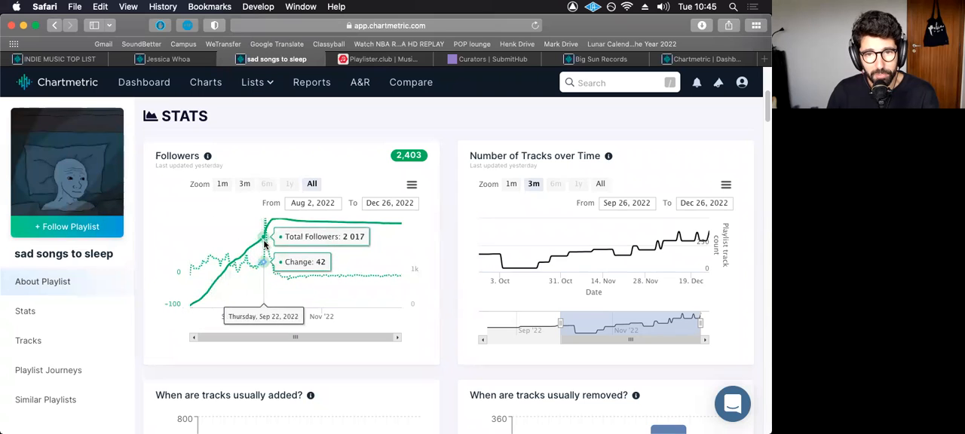
mouse_move(274, 230)
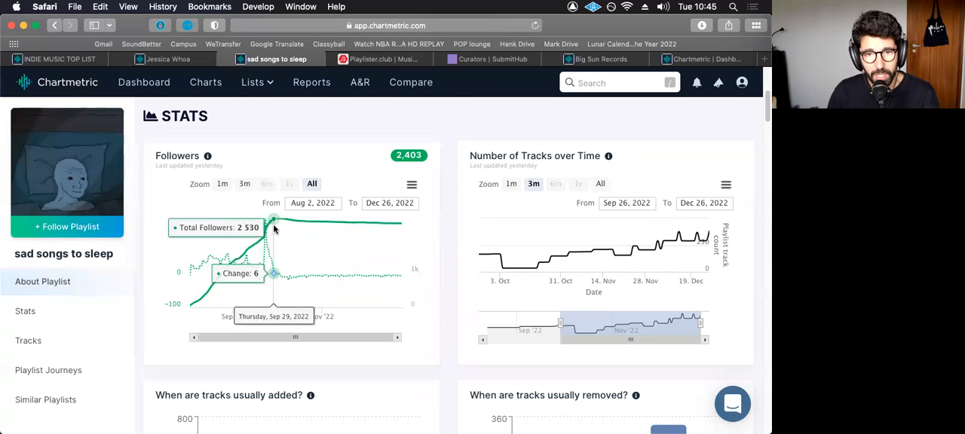
mouse_move(263, 243)
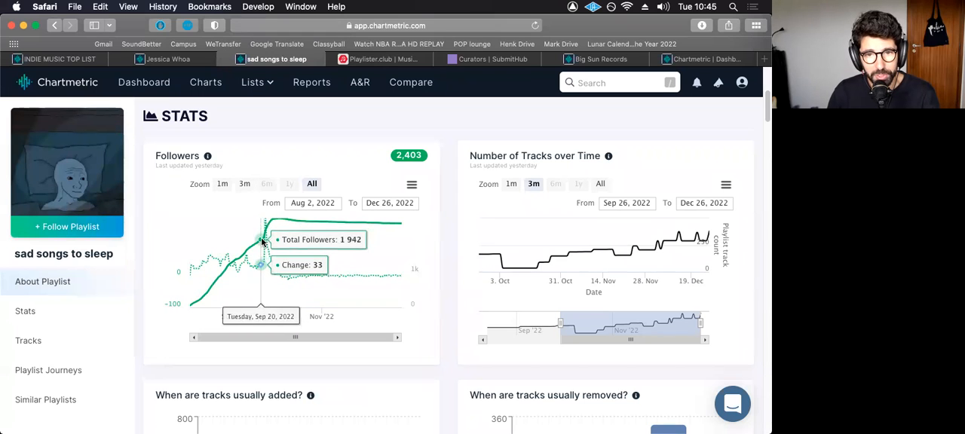
mouse_move(264, 238)
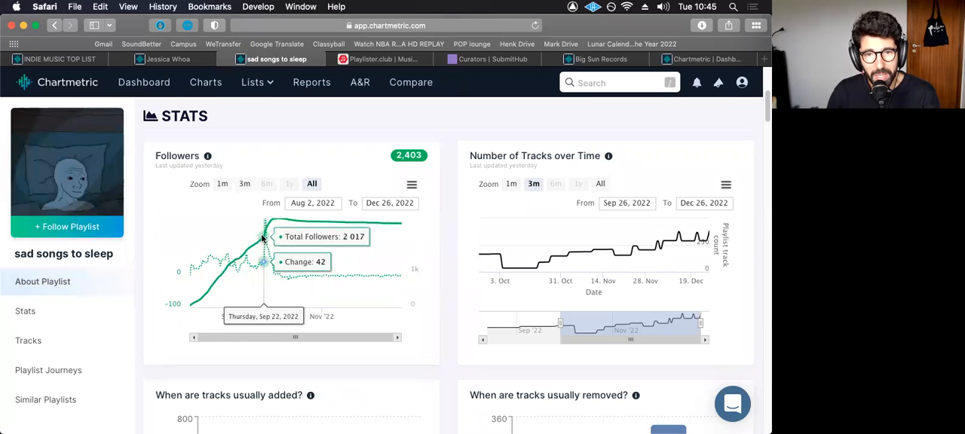
mouse_move(266, 223)
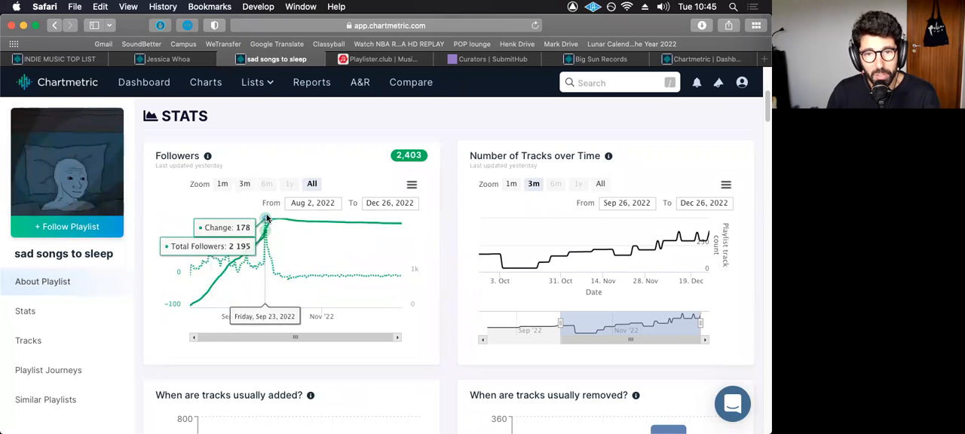
mouse_move(265, 249)
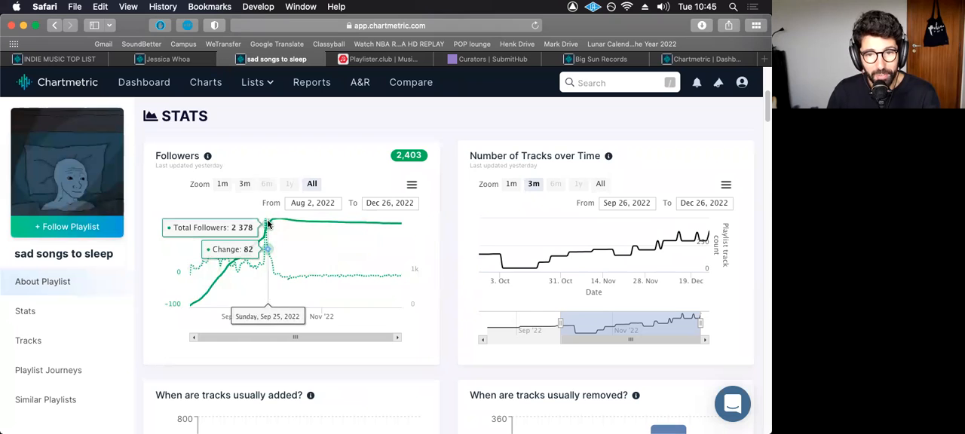
mouse_move(202, 302)
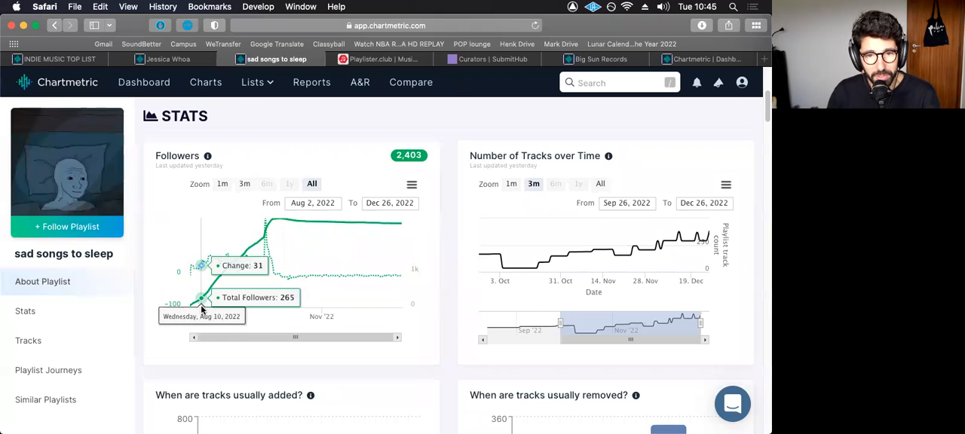
mouse_move(195, 307)
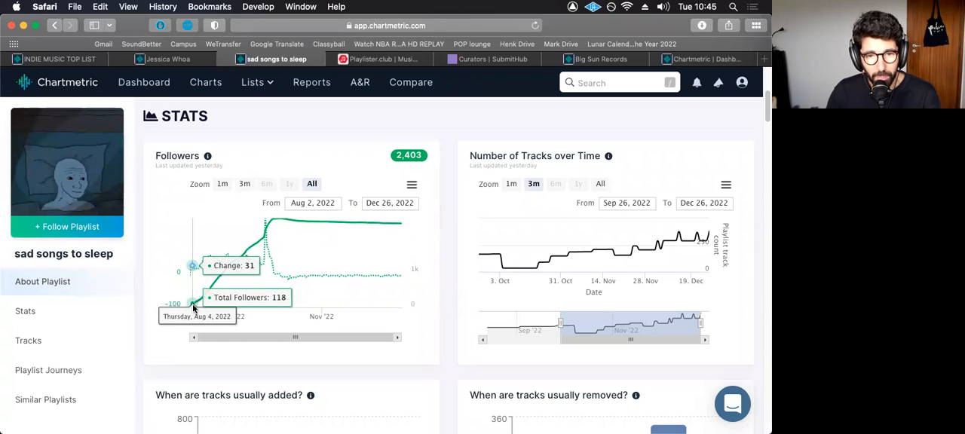
mouse_move(256, 249)
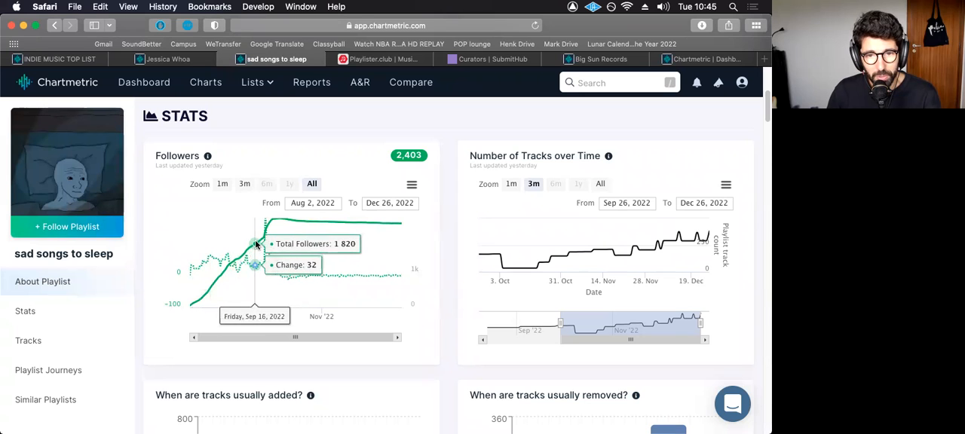
mouse_move(269, 227)
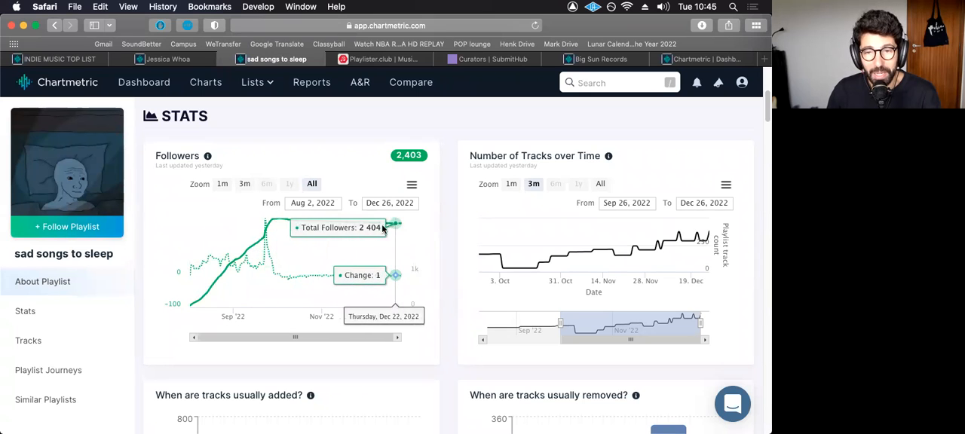
mouse_move(370, 228)
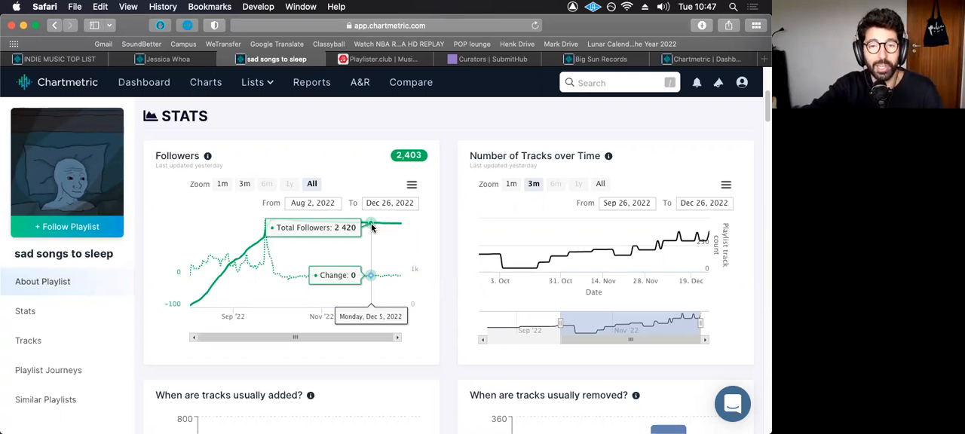
mouse_move(368, 304)
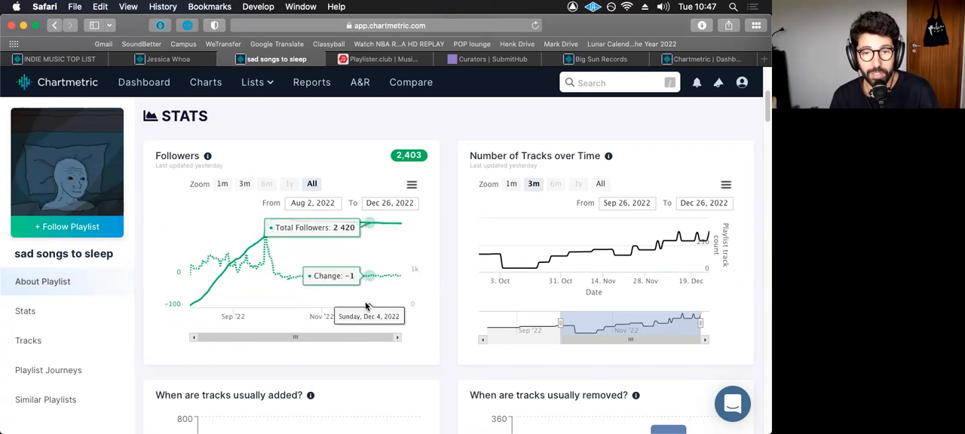
mouse_move(229, 260)
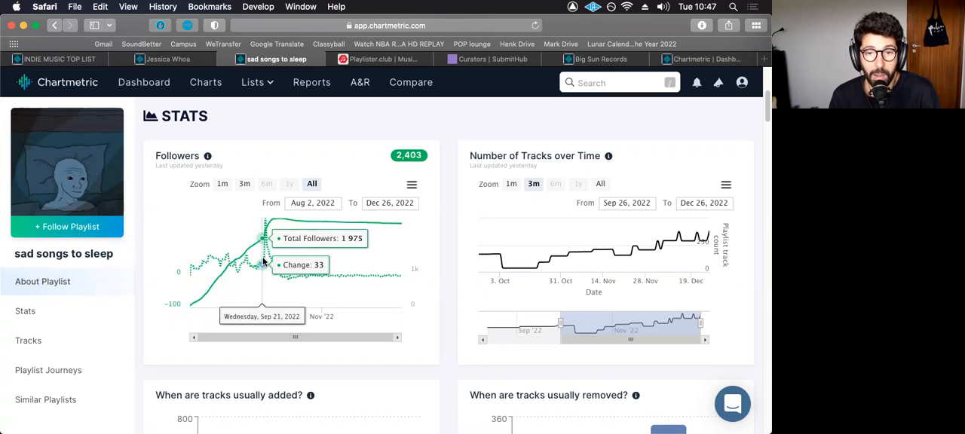
mouse_move(279, 277)
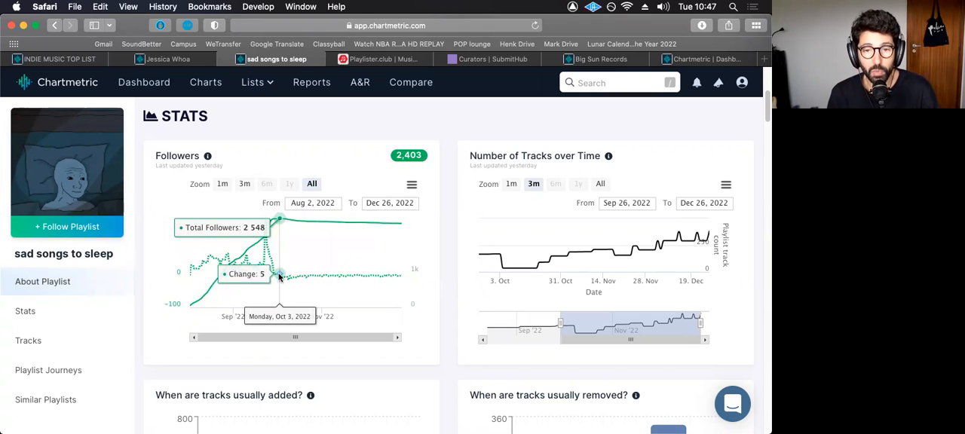
mouse_move(306, 260)
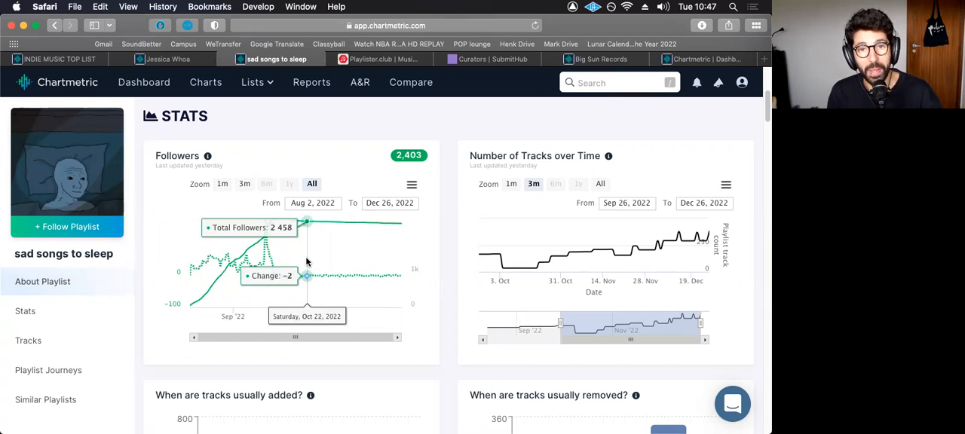
mouse_move(296, 81)
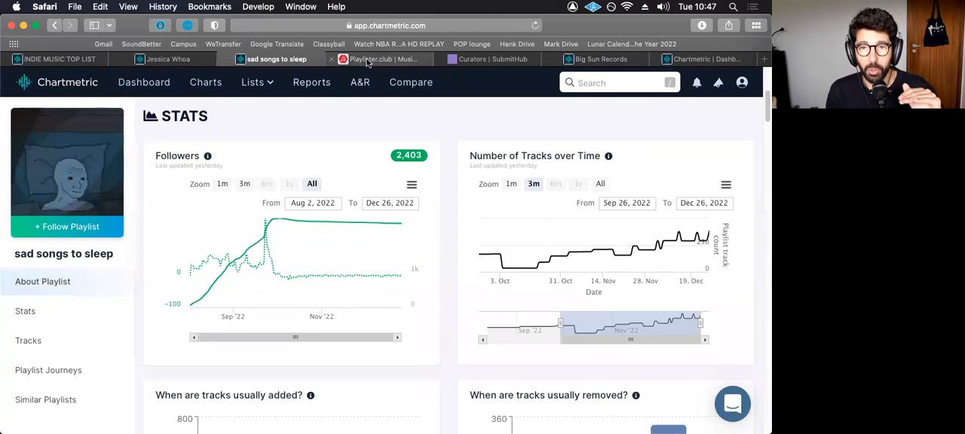
mouse_move(380, 58)
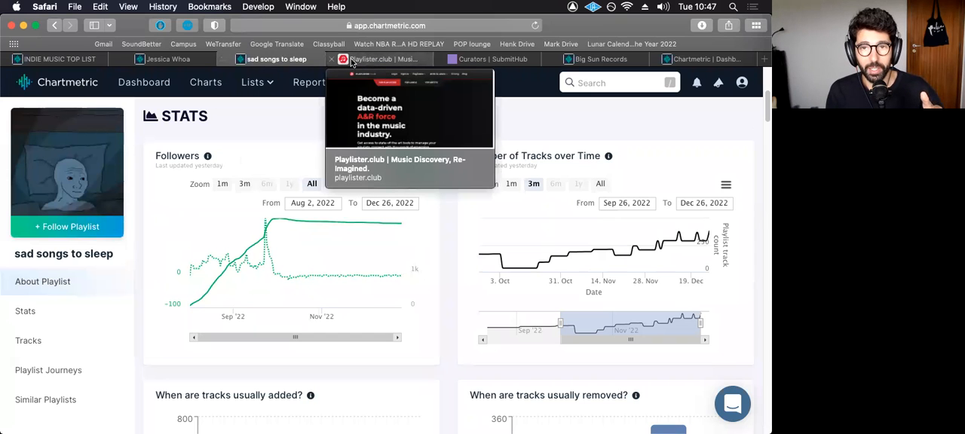
Glance at the Playlister.club homepage, then return to SubmitHub's 204-curator list.
click(385, 59)
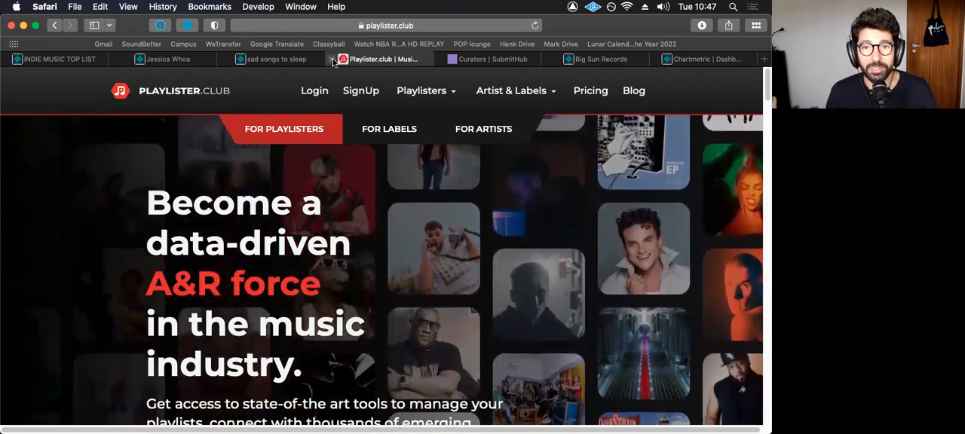
click(398, 59)
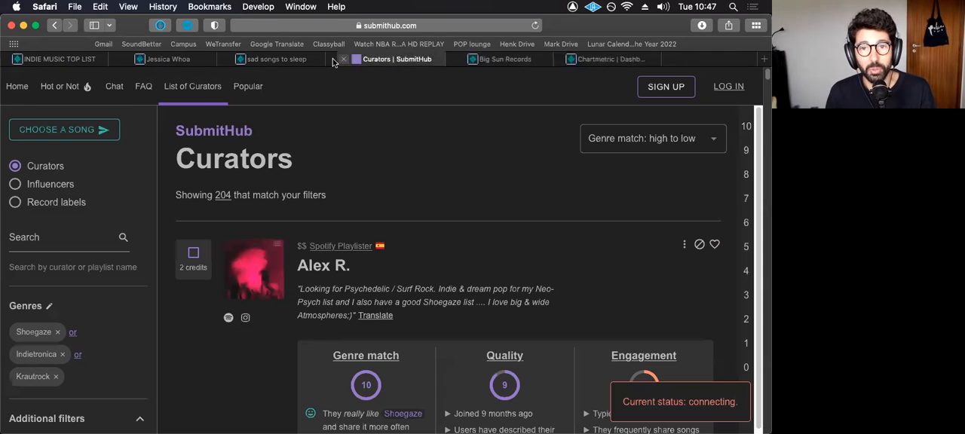
click(343, 59)
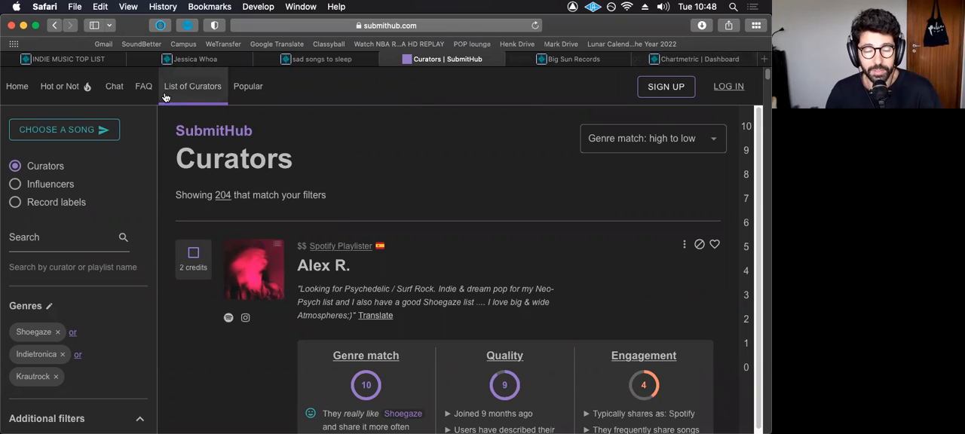
mouse_move(79, 108)
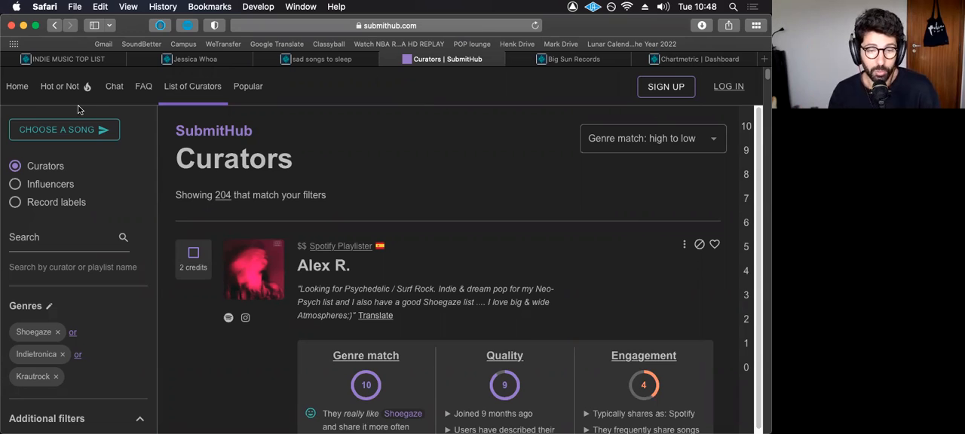
mouse_move(53, 350)
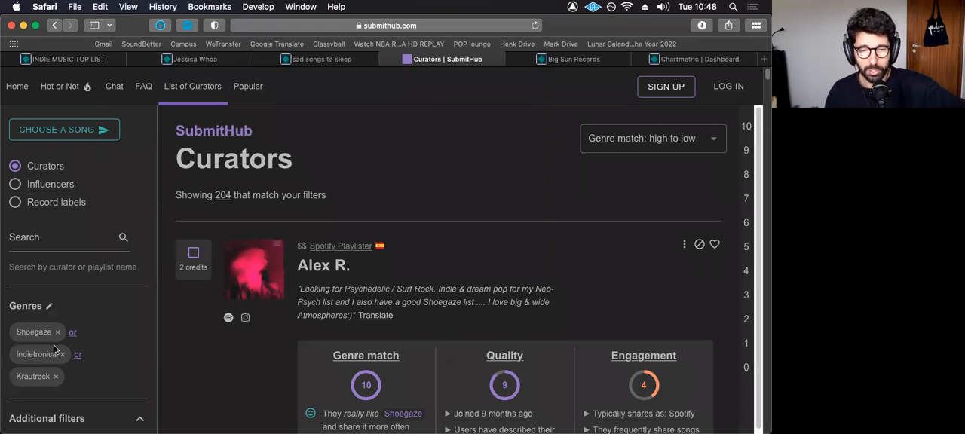
mouse_move(57, 335)
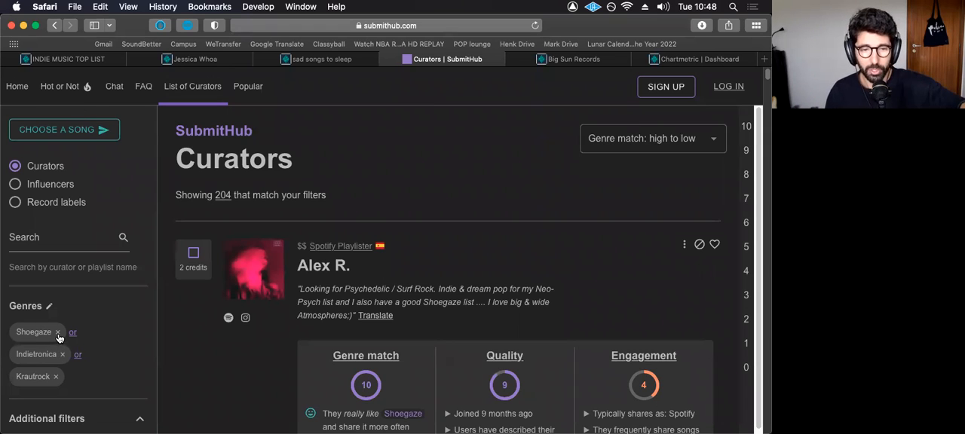
mouse_move(17, 281)
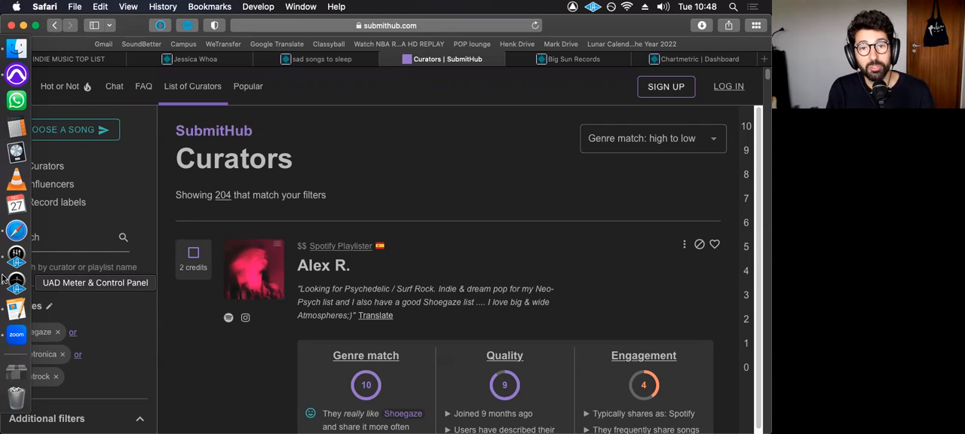
mouse_move(84, 252)
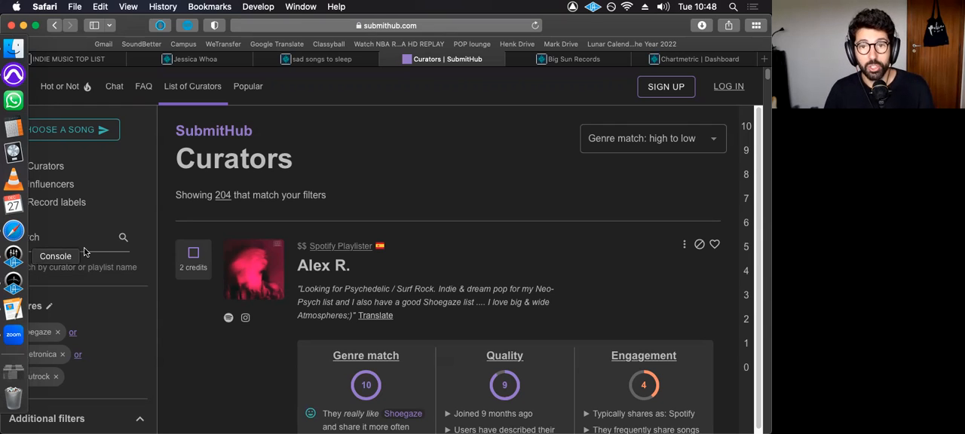
Via the dashboard and a SubmitHub glance, settle on the Big Sun Records curator profile.
click(691, 59)
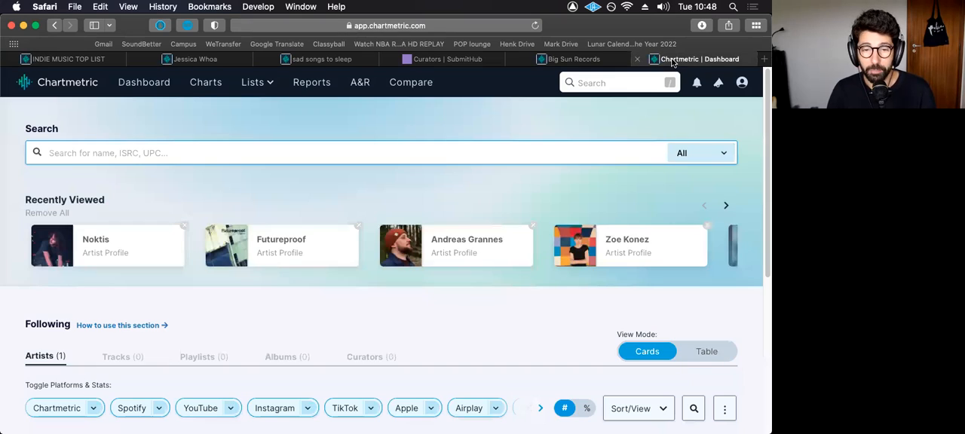
mouse_move(573, 58)
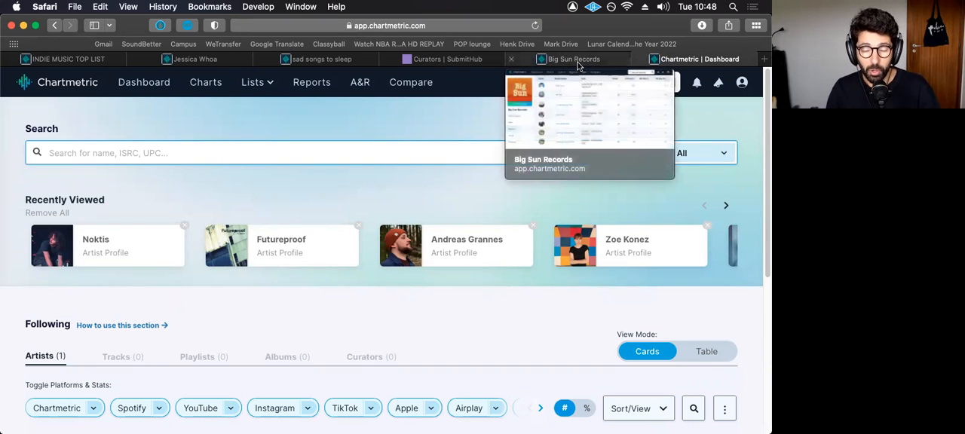
click(573, 59)
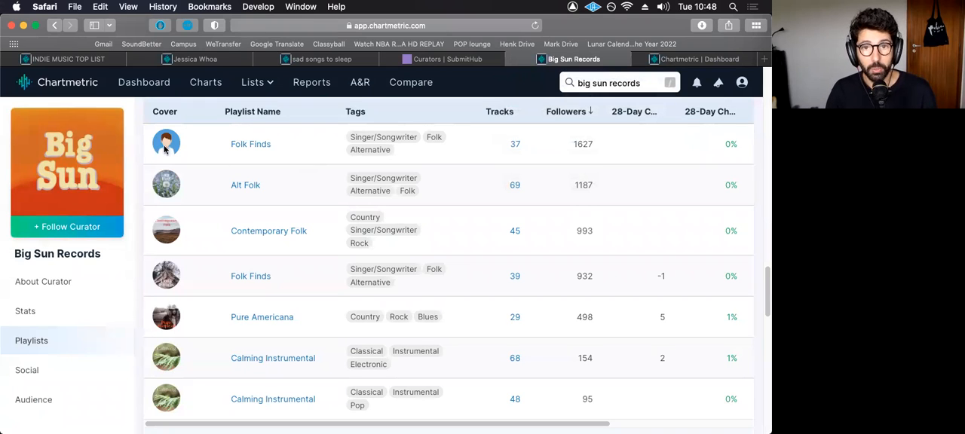
click(447, 59)
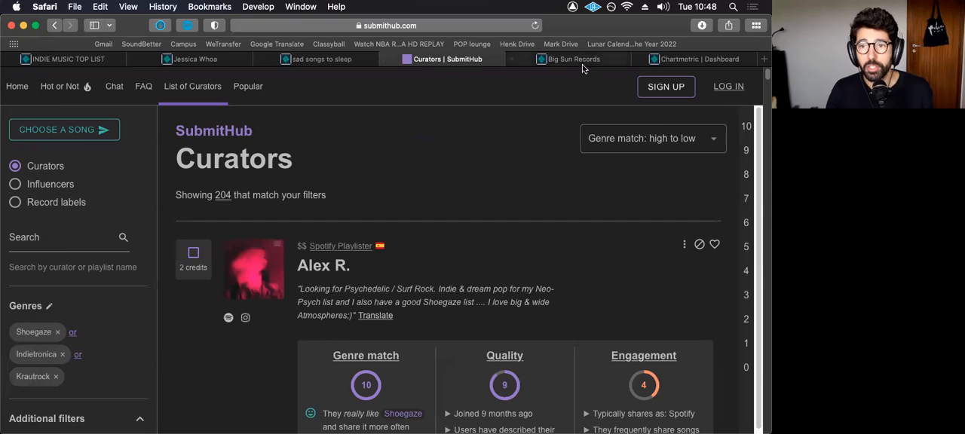
click(573, 58)
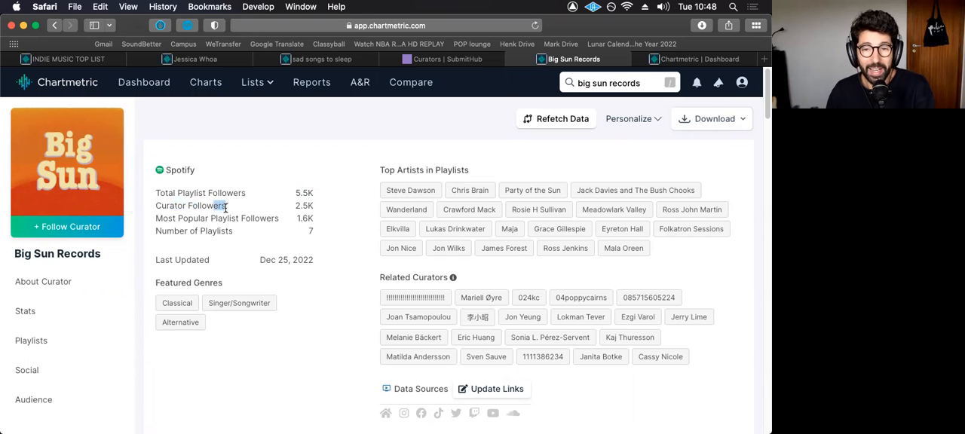
mouse_move(233, 214)
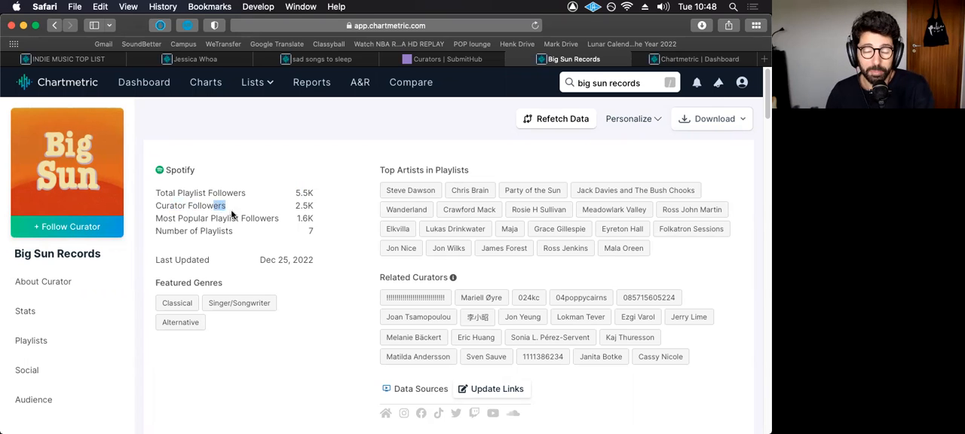
mouse_move(251, 217)
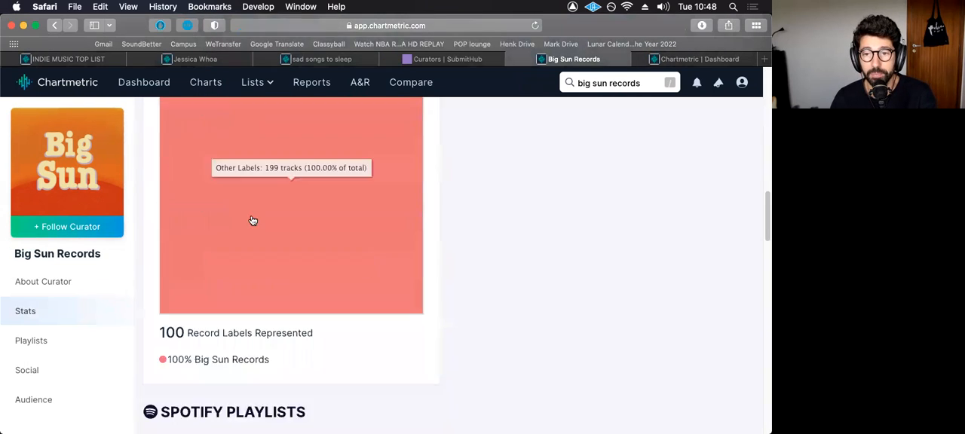
click(30, 341)
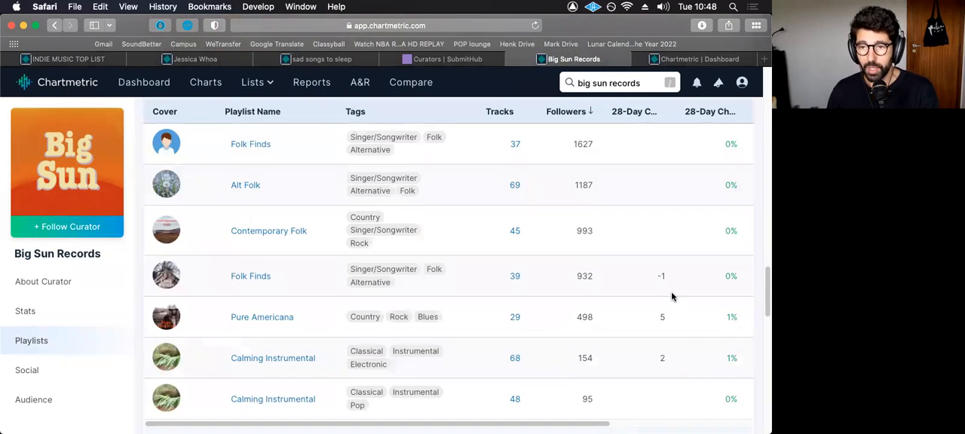
mouse_move(489, 163)
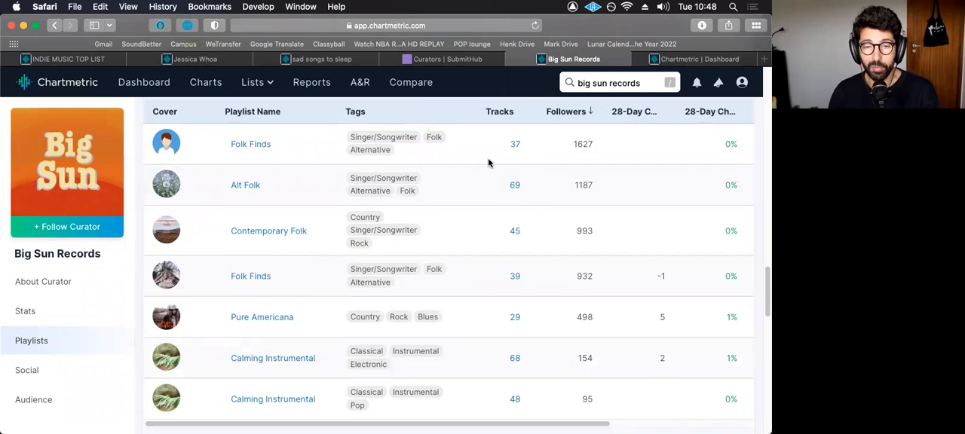
mouse_move(513, 145)
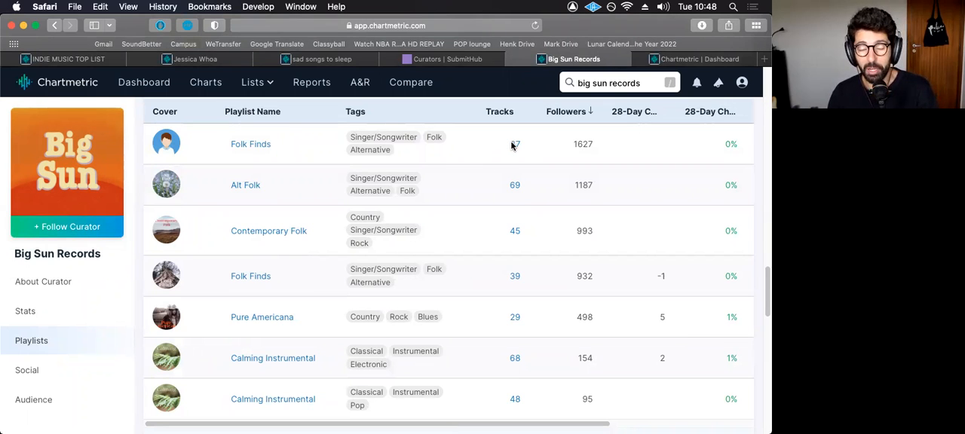
mouse_move(516, 145)
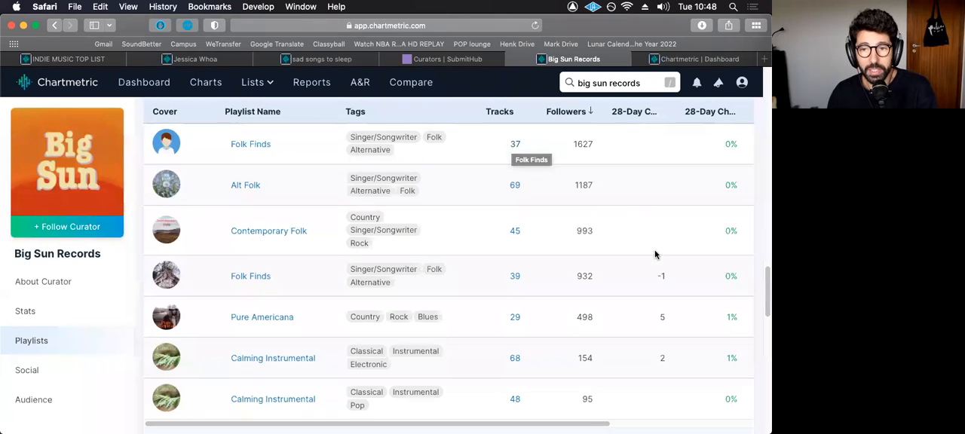
mouse_move(244, 154)
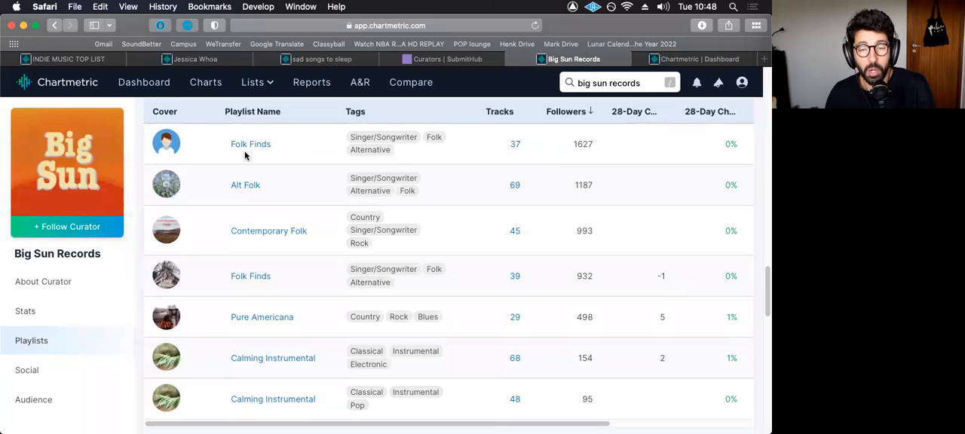
mouse_move(250, 188)
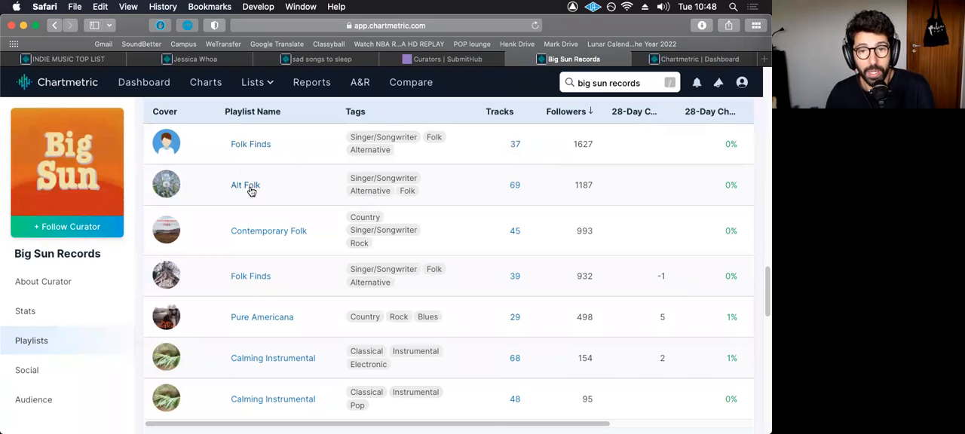
scroll(down, 3)
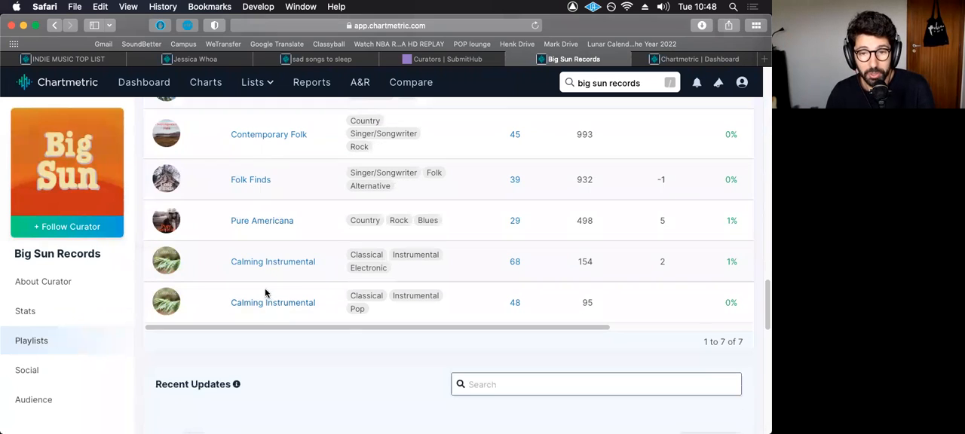
scroll(up, 3)
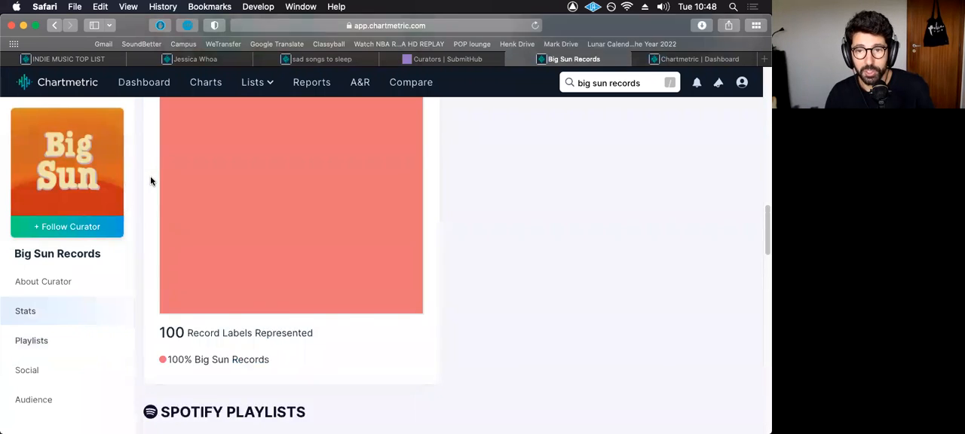
scroll(down, 3)
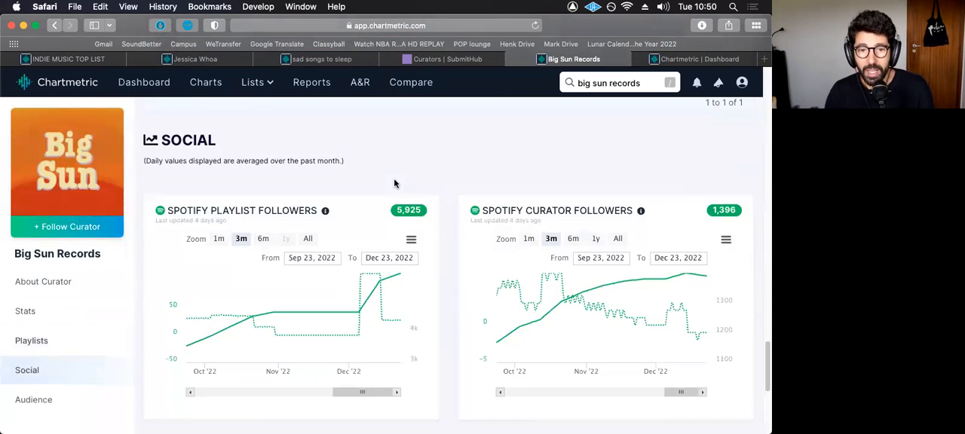
Set the Spotify Playlist Followers chart to All, spanning February to December 2022.
scroll(down, 3)
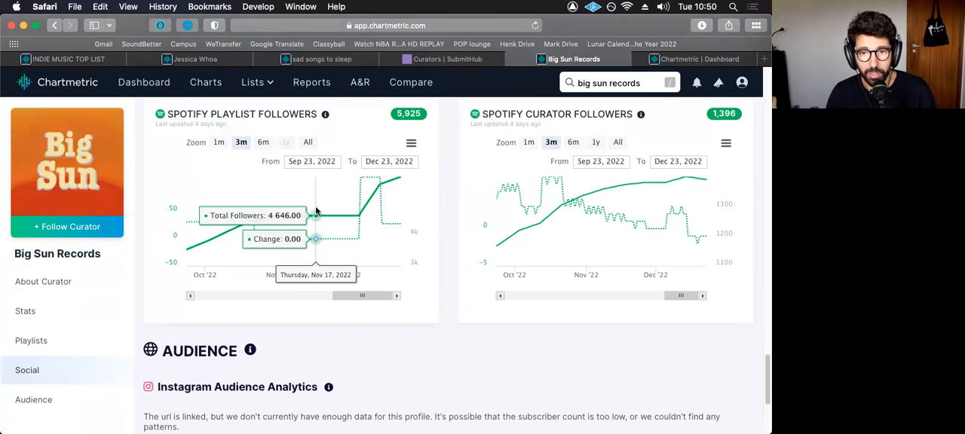
mouse_move(289, 226)
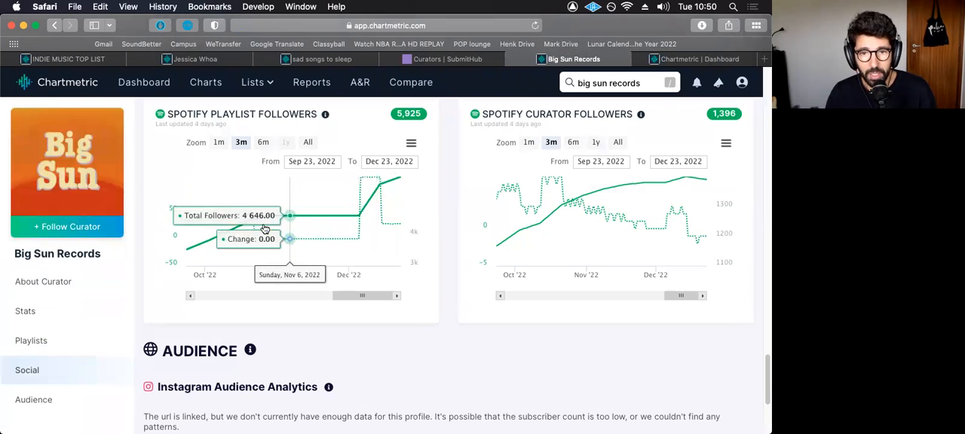
click(307, 142)
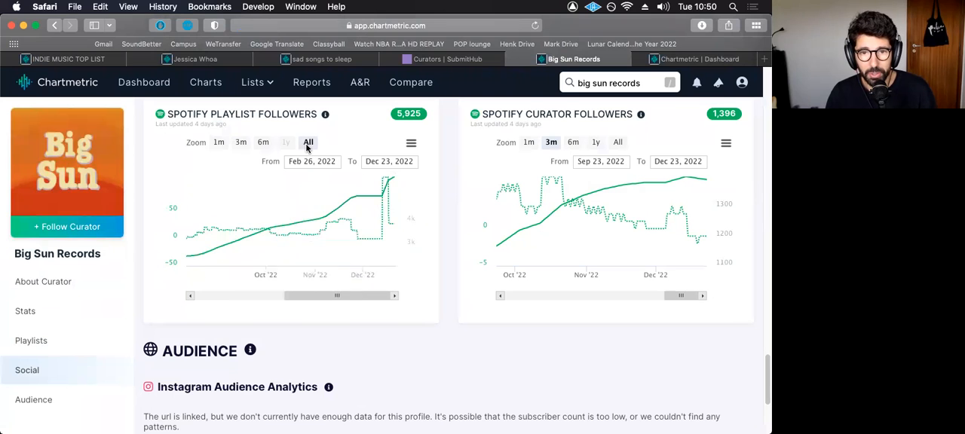
mouse_move(320, 217)
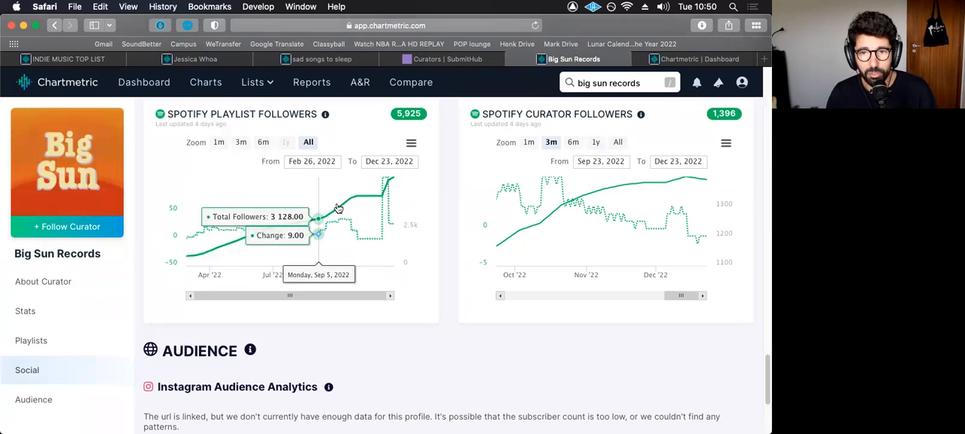
mouse_move(377, 186)
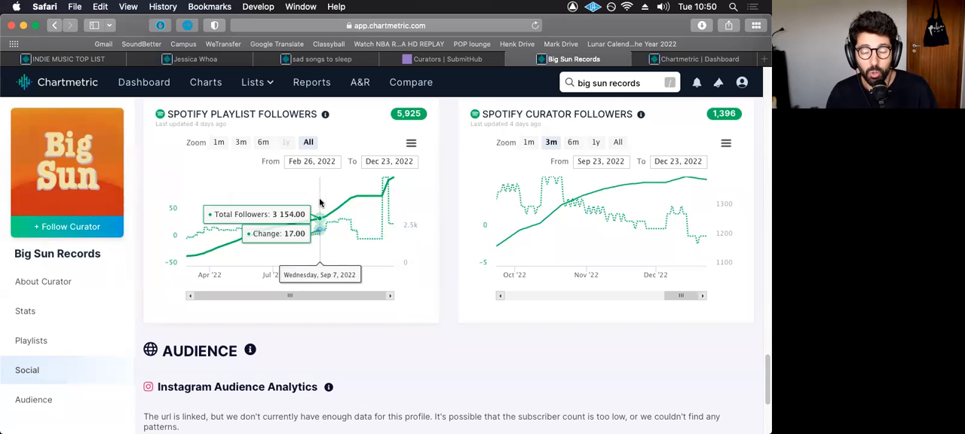
scroll(up, 3)
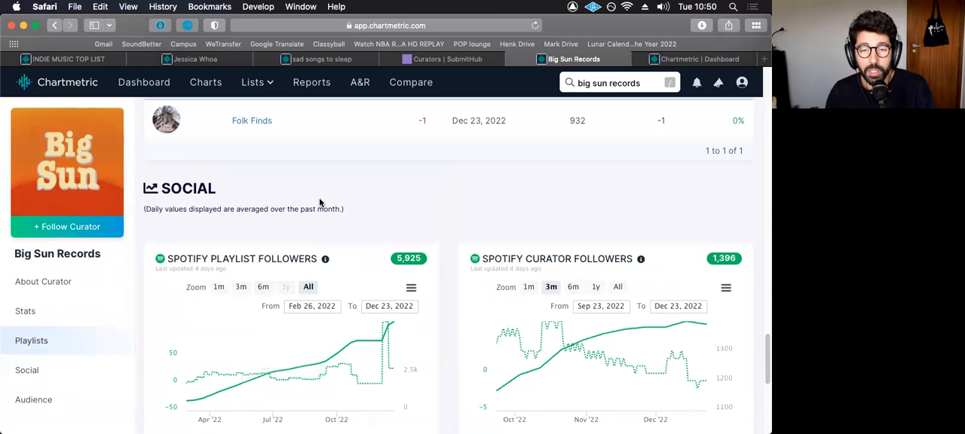
scroll(down, 3)
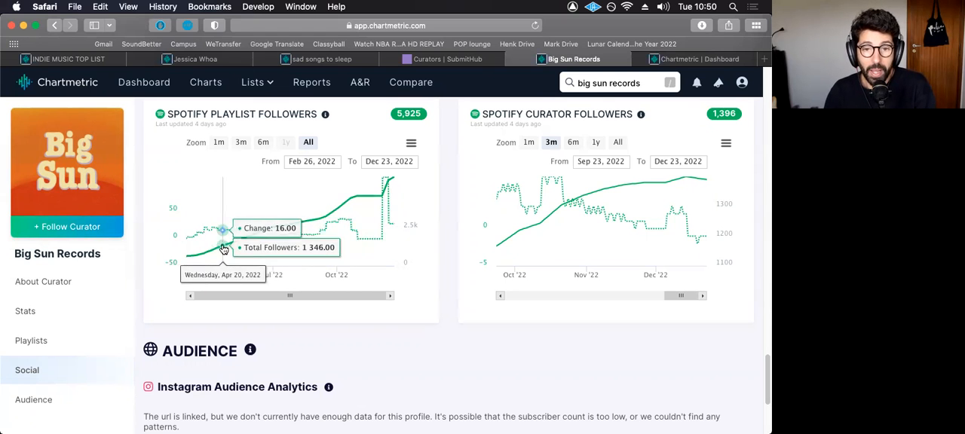
mouse_move(199, 256)
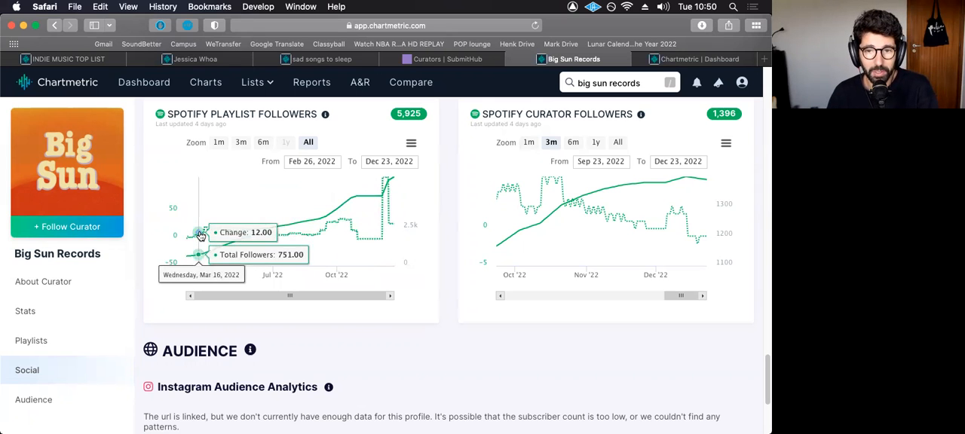
mouse_move(349, 232)
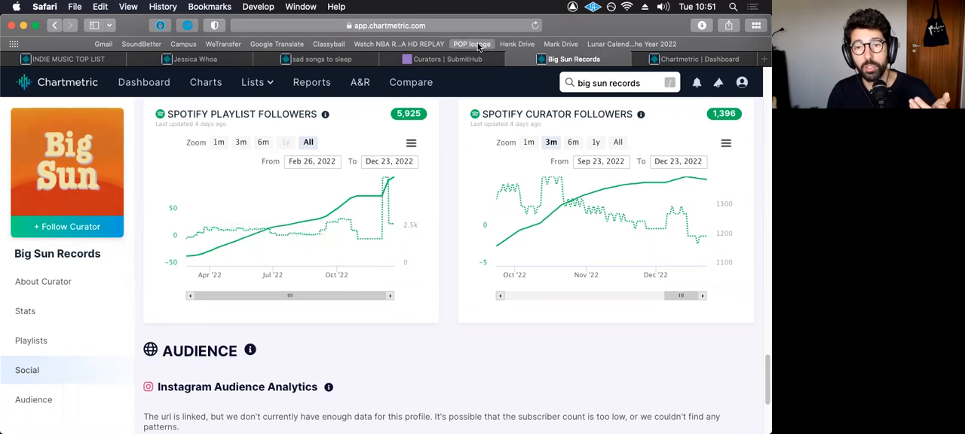
Return to SubmitHub's filtered list of 204 curators led by Alex R.
click(429, 59)
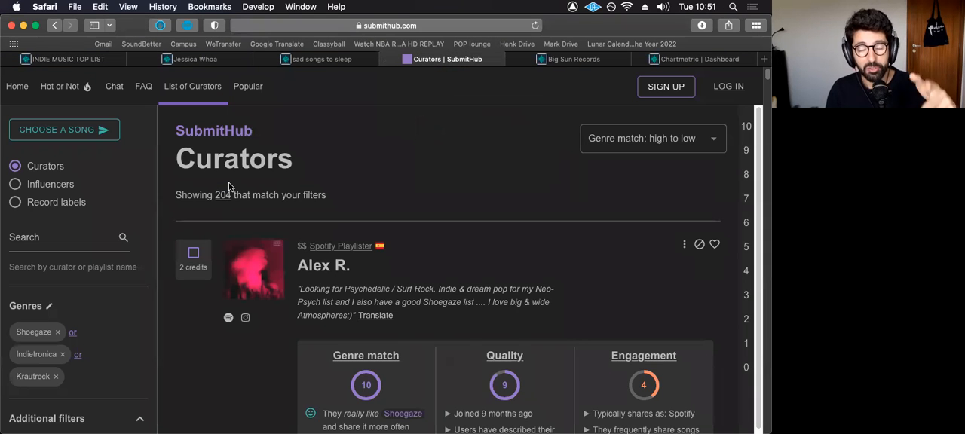
mouse_move(16, 334)
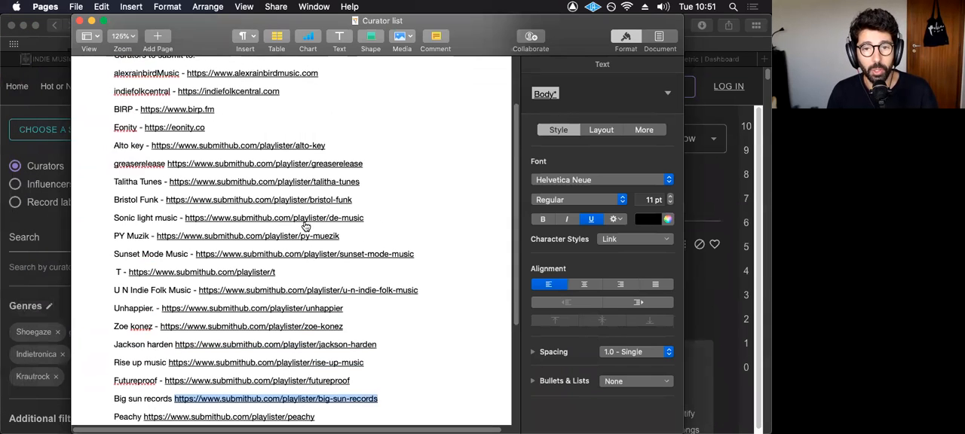
scroll(up, 3)
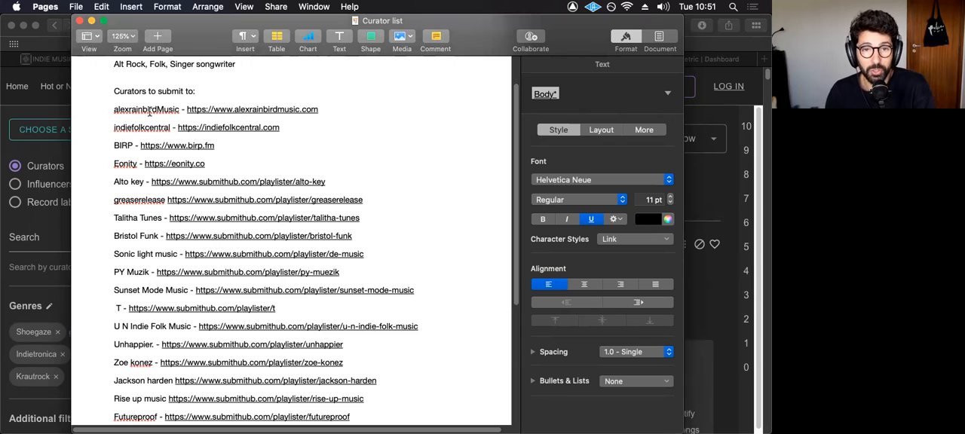
mouse_move(157, 145)
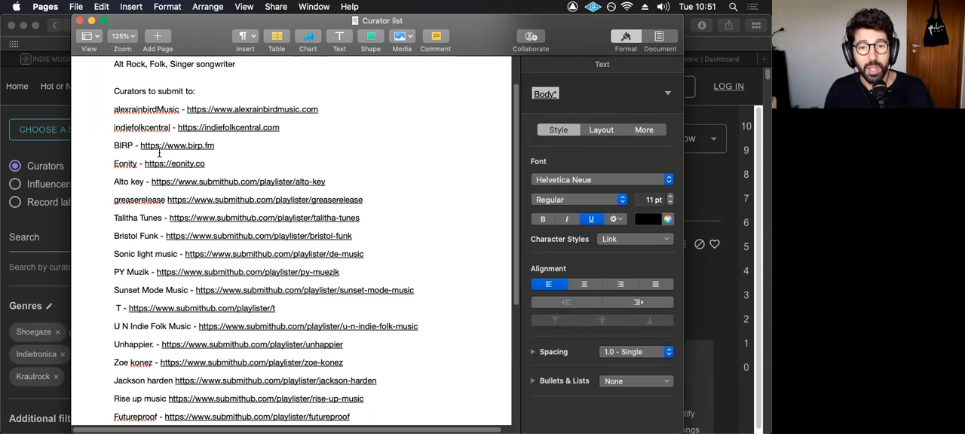
scroll(down, 3)
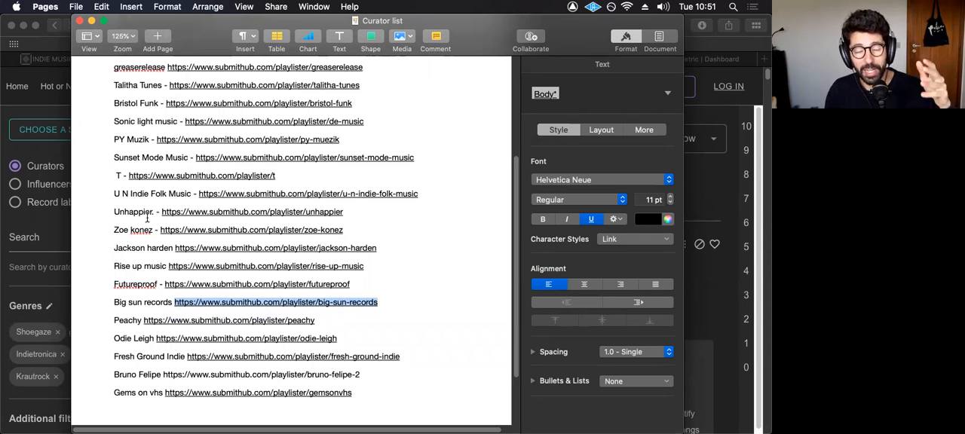
scroll(up, 3)
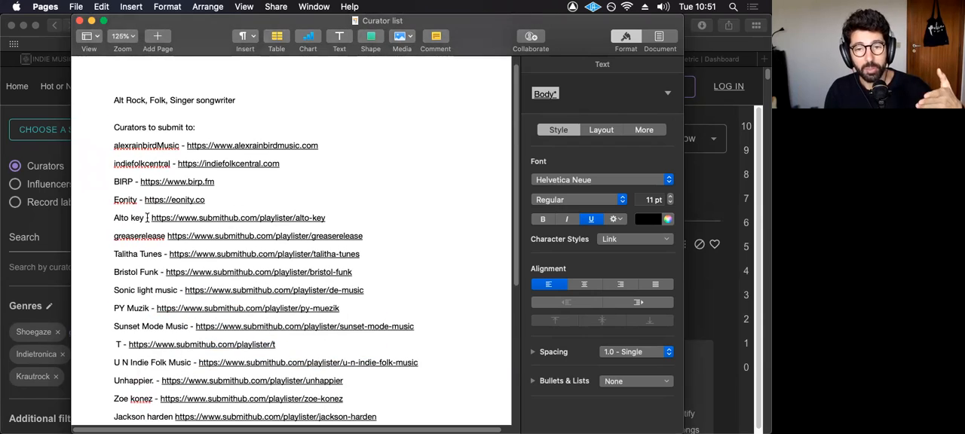
scroll(down, 3)
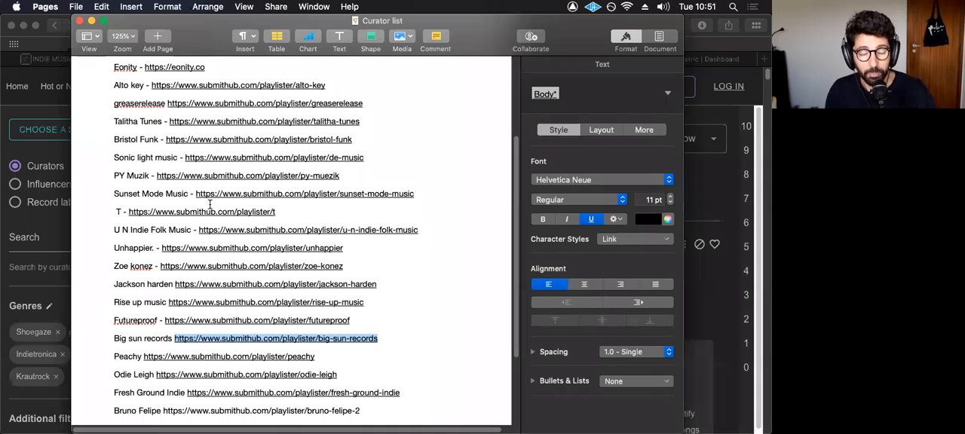
scroll(down, 3)
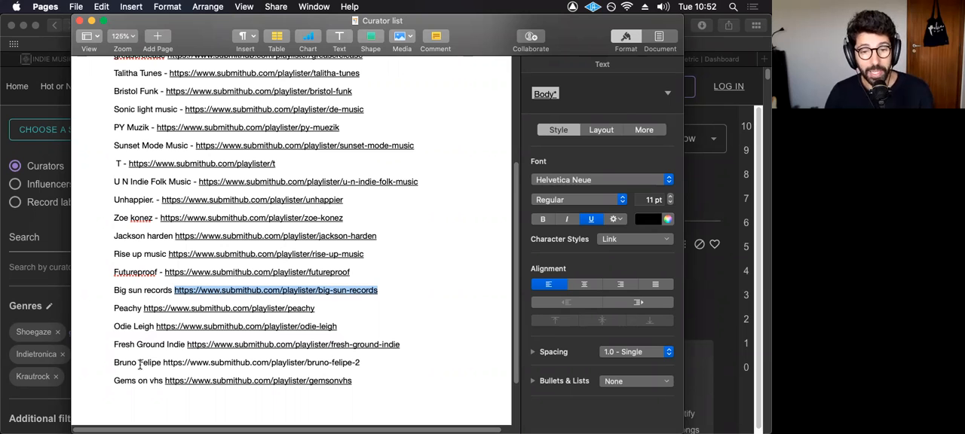
scroll(up, 3)
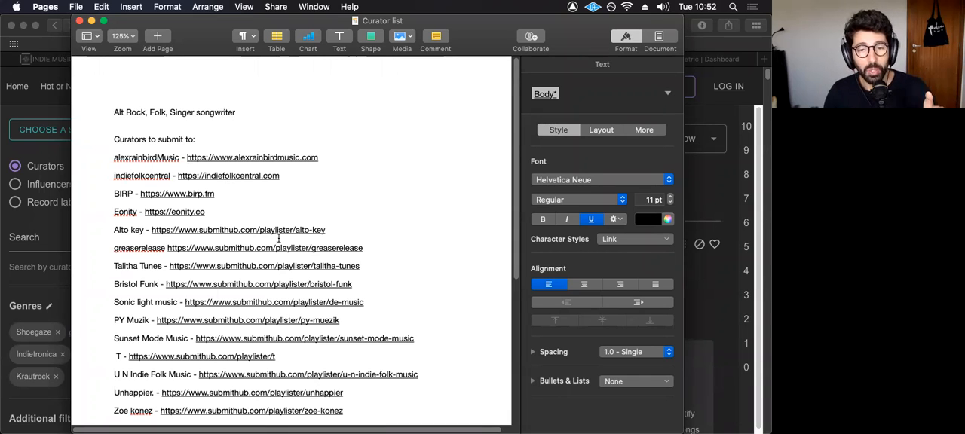
scroll(down, 3)
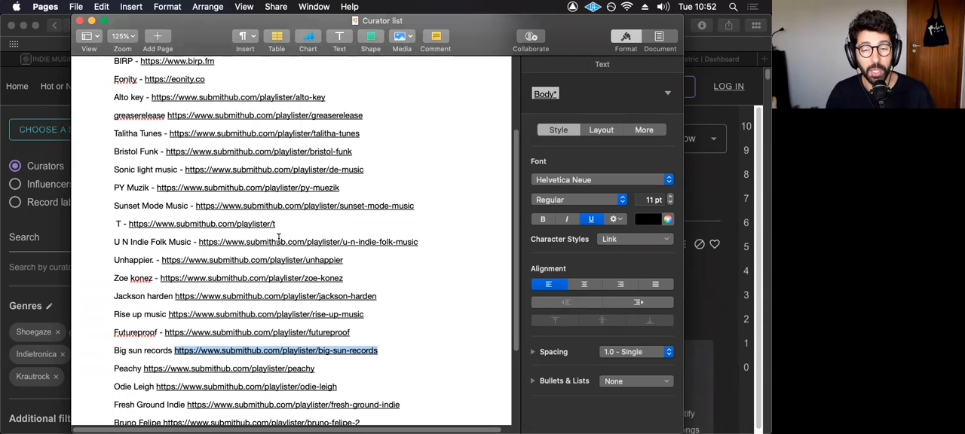